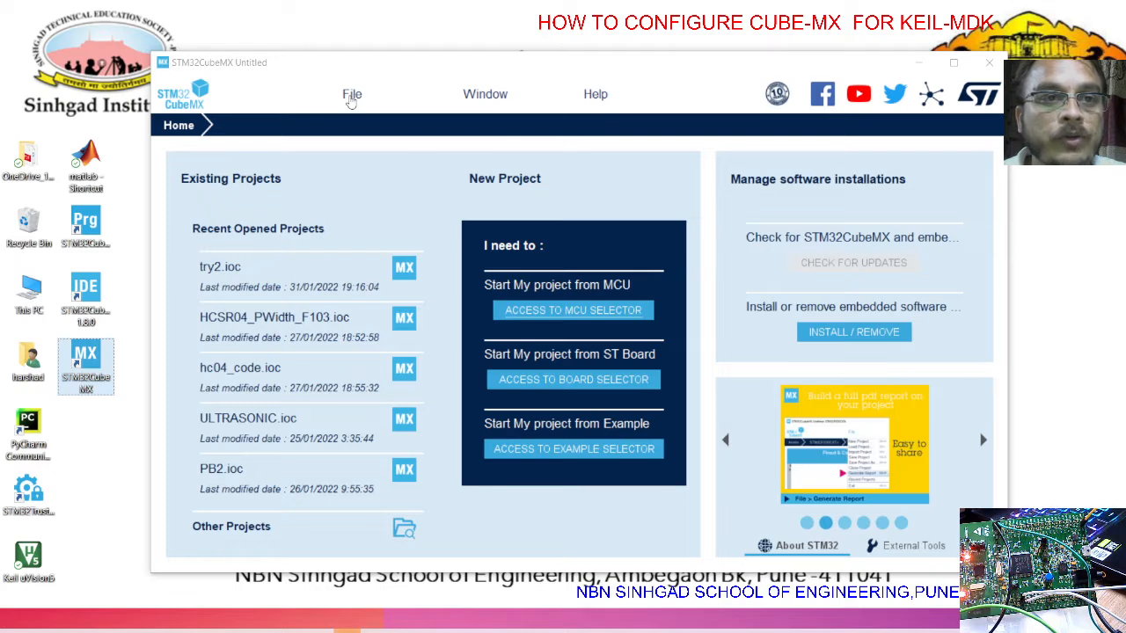
# Bring up the File menu from the STM32CubeMX home screen
pyautogui.click(352, 95)
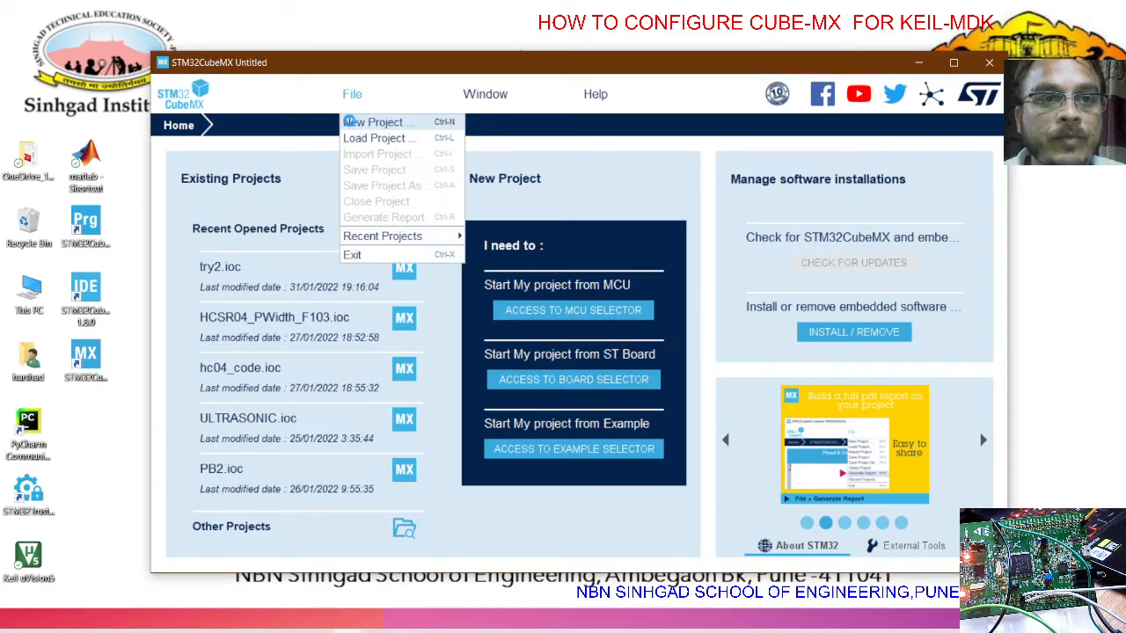
# Create a new project for the STM32F407VG part, checking its block diagram before starting
pyautogui.click(379, 122)
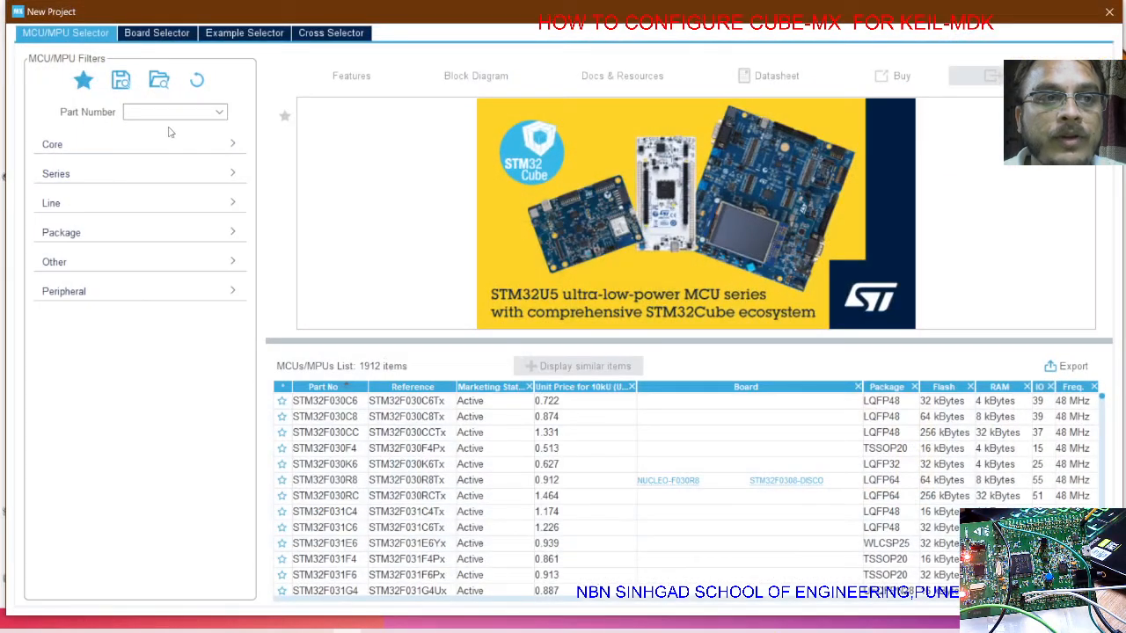
pyautogui.click(167, 113)
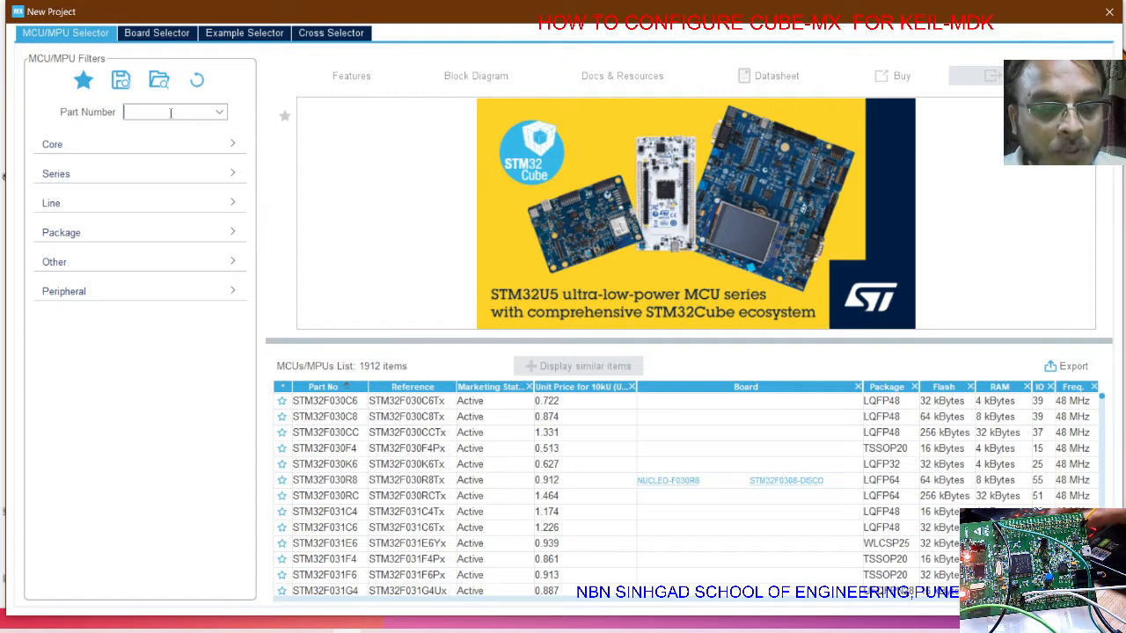
pyautogui.write('STM32F407VG')
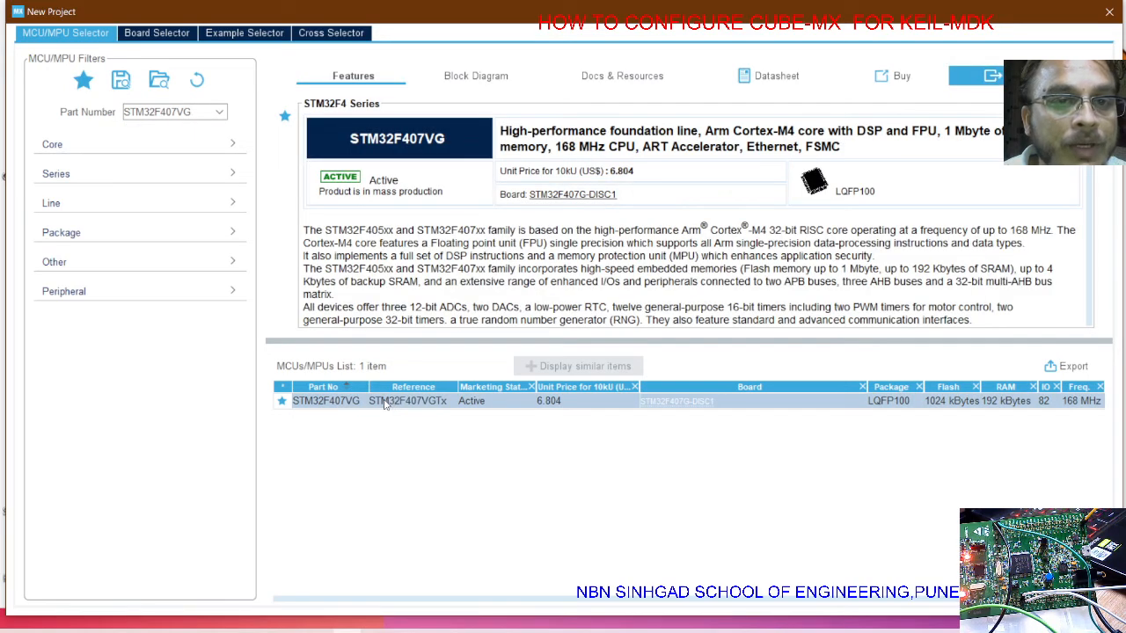
pyautogui.moveTo(410, 464)
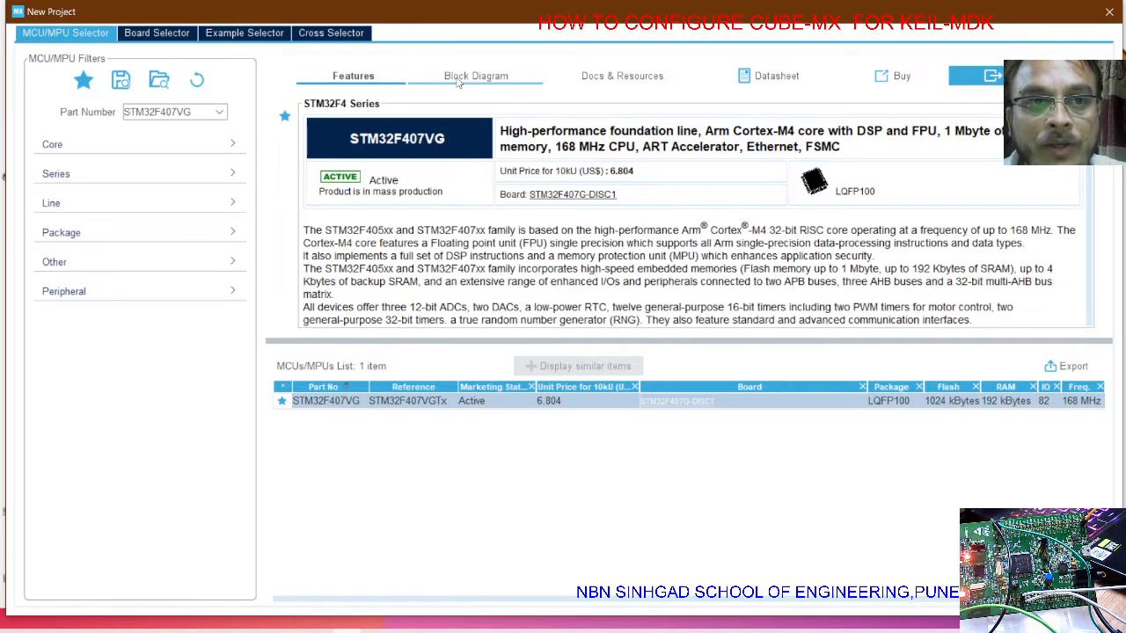
pyautogui.click(475, 75)
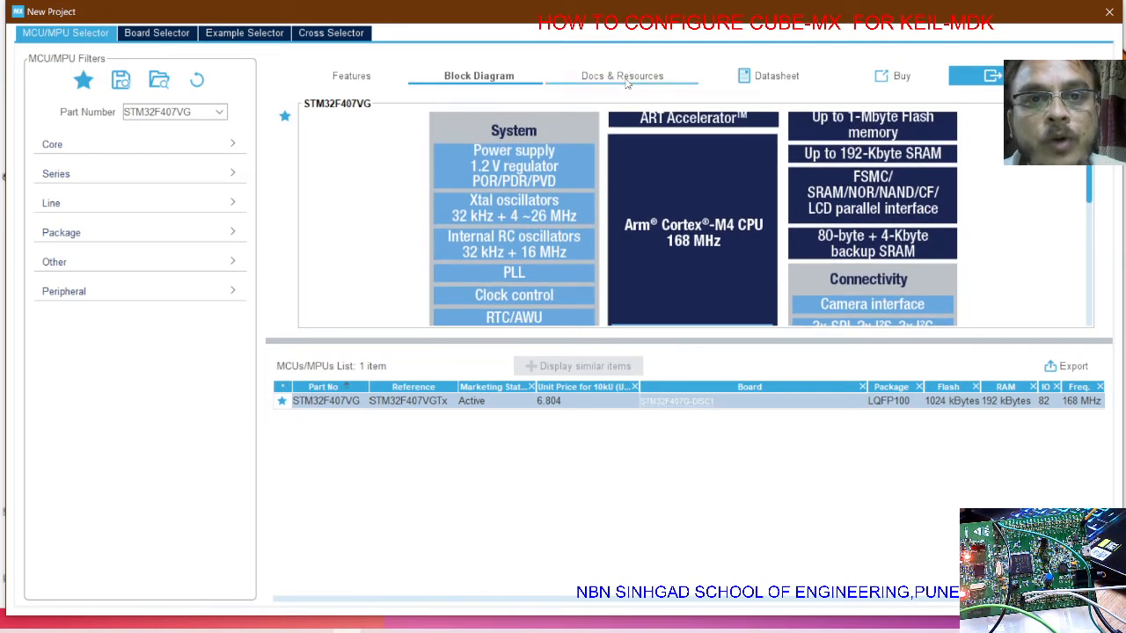
pyautogui.moveTo(630, 83)
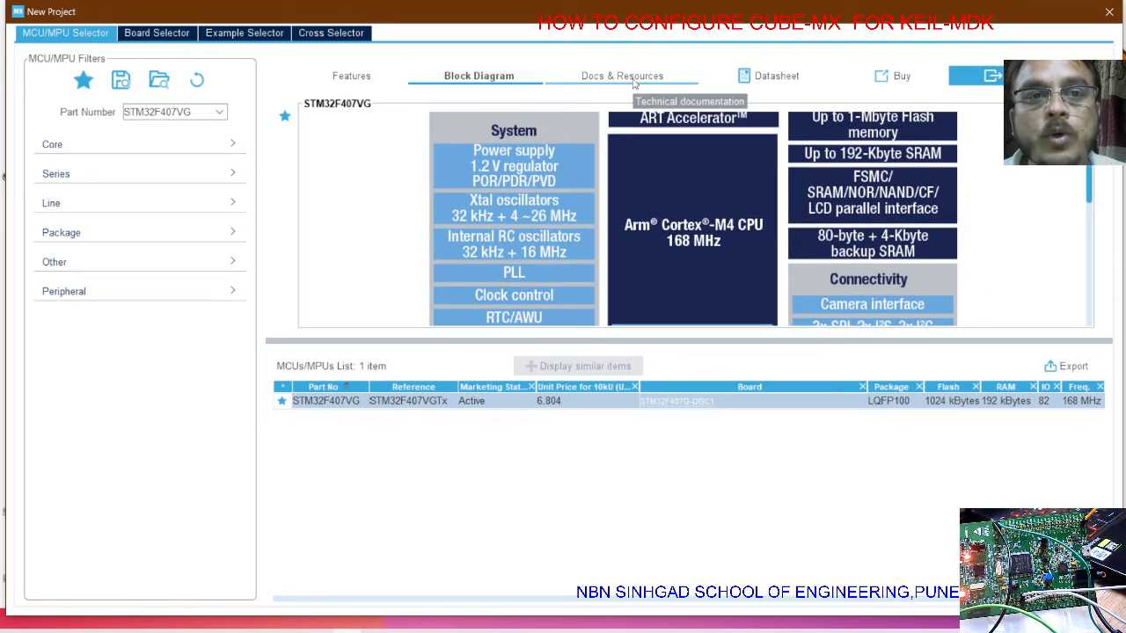
pyautogui.click(352, 75)
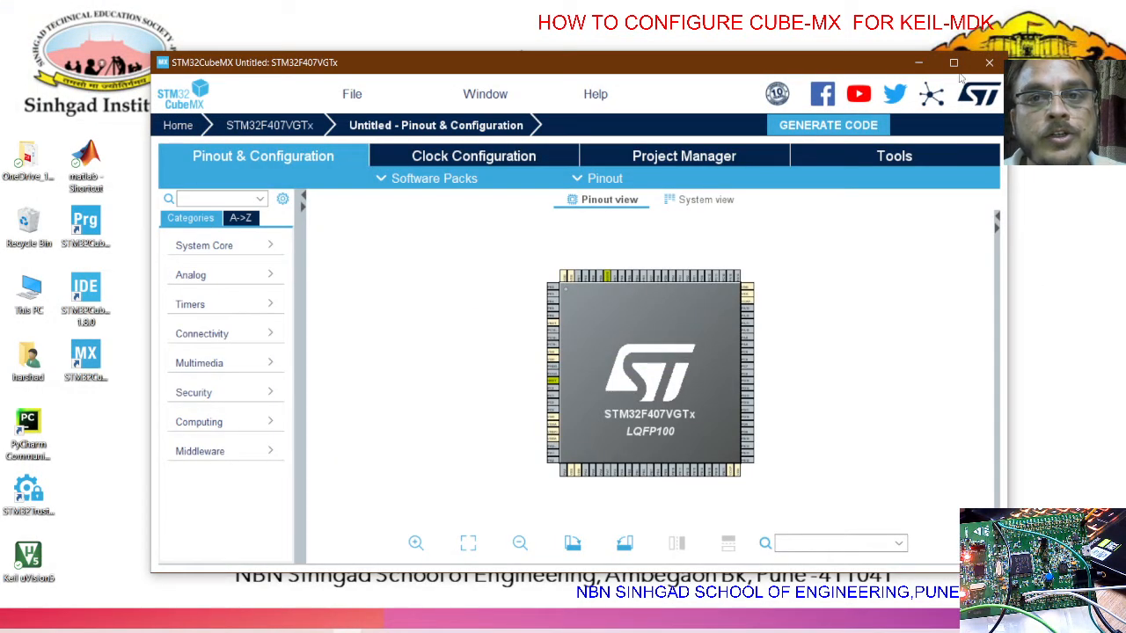
# Maximize the window and browse the Timers, Analog and Connectivity peripheral lists
pyautogui.click(954, 63)
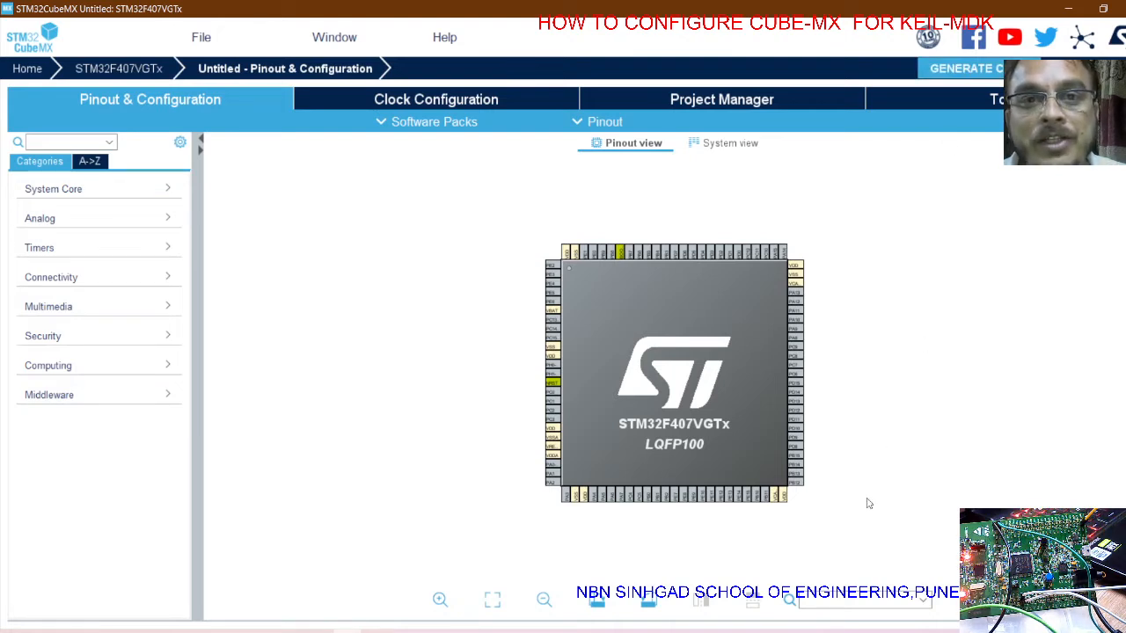
pyautogui.moveTo(802, 507)
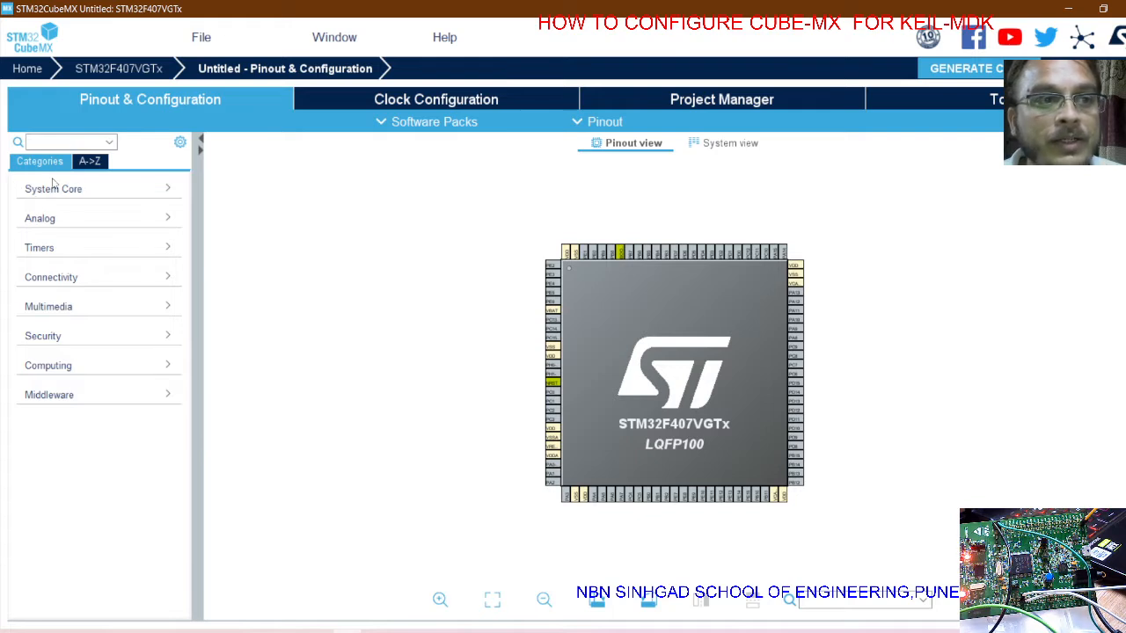
pyautogui.moveTo(88, 195)
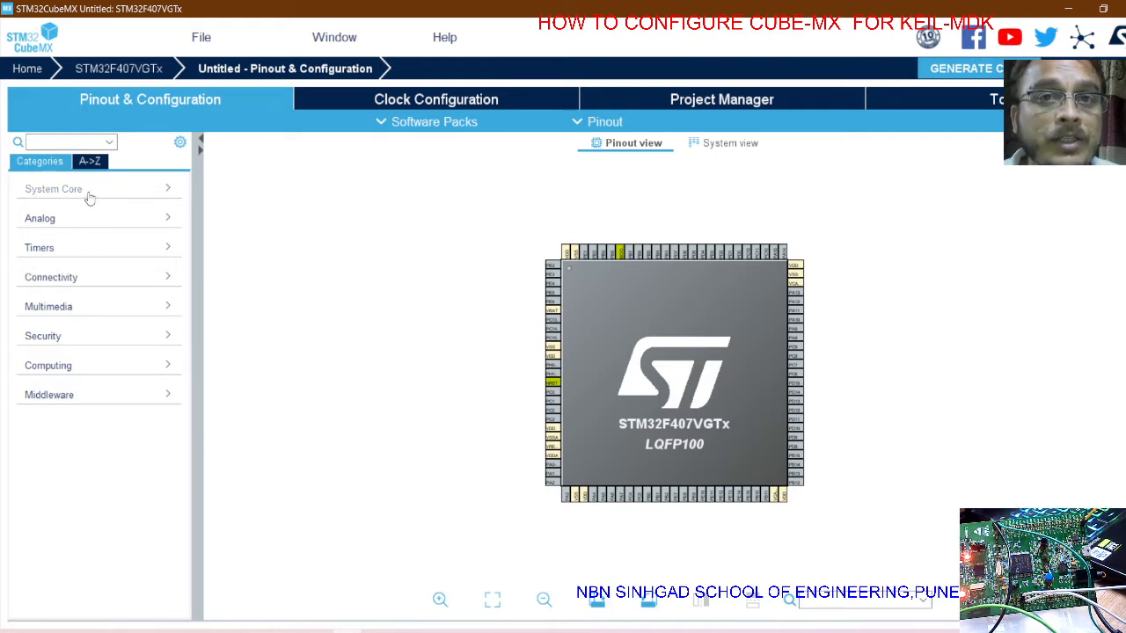
pyautogui.moveTo(87, 233)
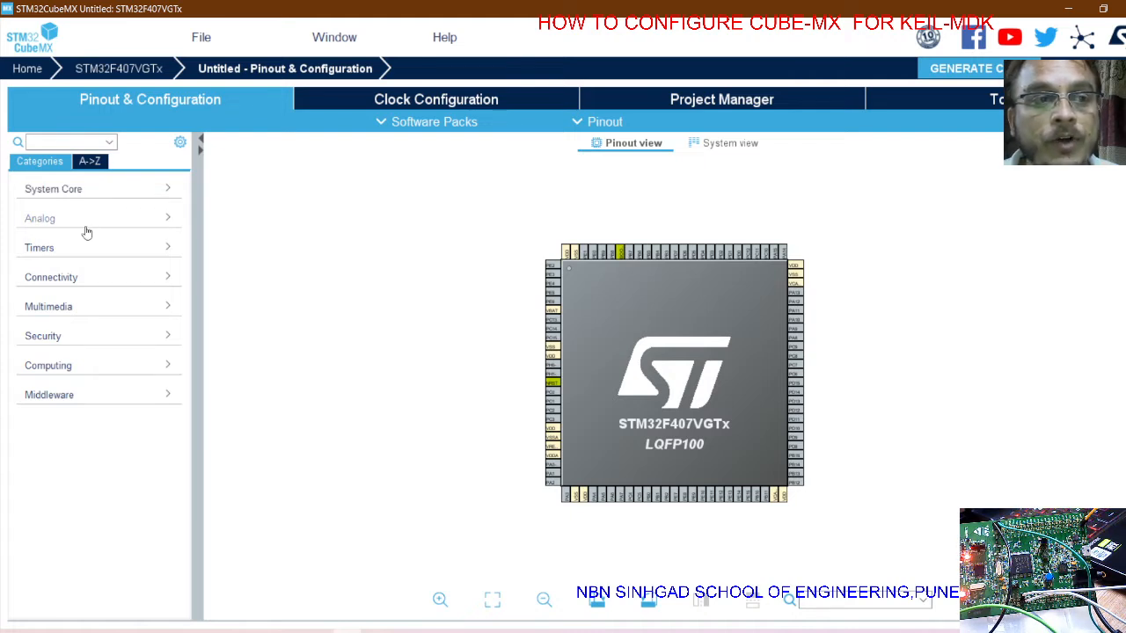
pyautogui.click(39, 246)
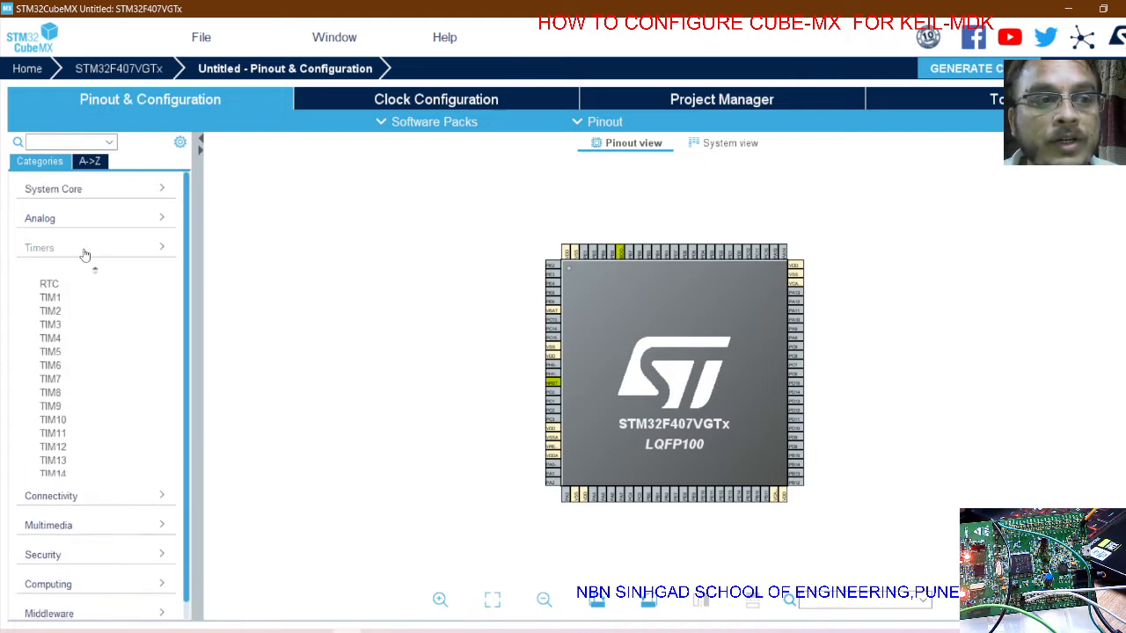
pyautogui.click(39, 218)
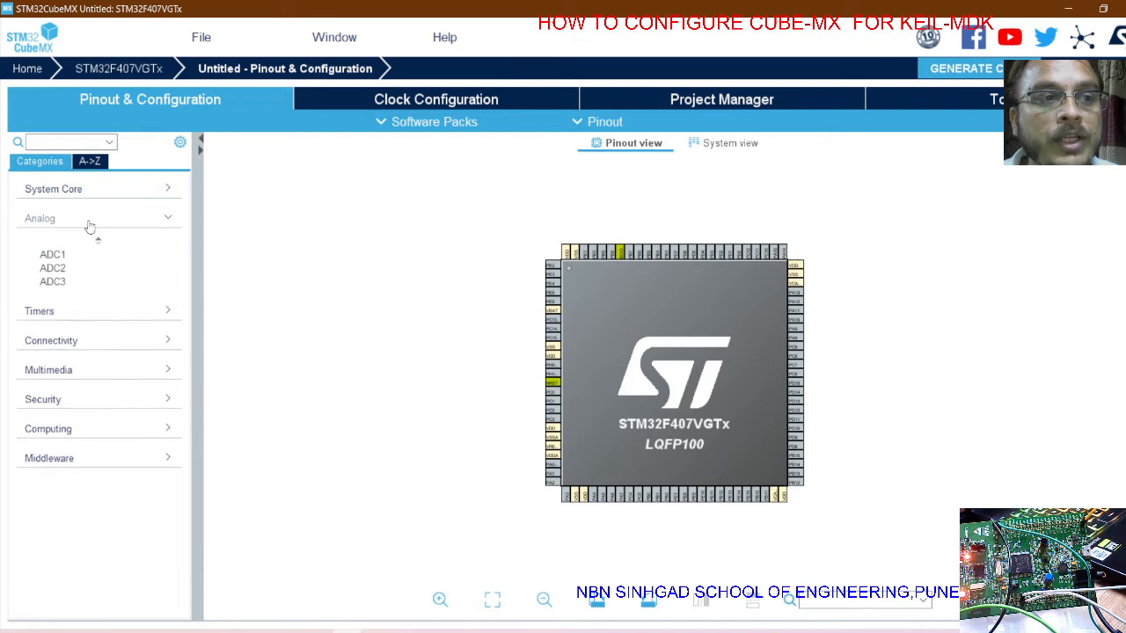
pyautogui.click(39, 219)
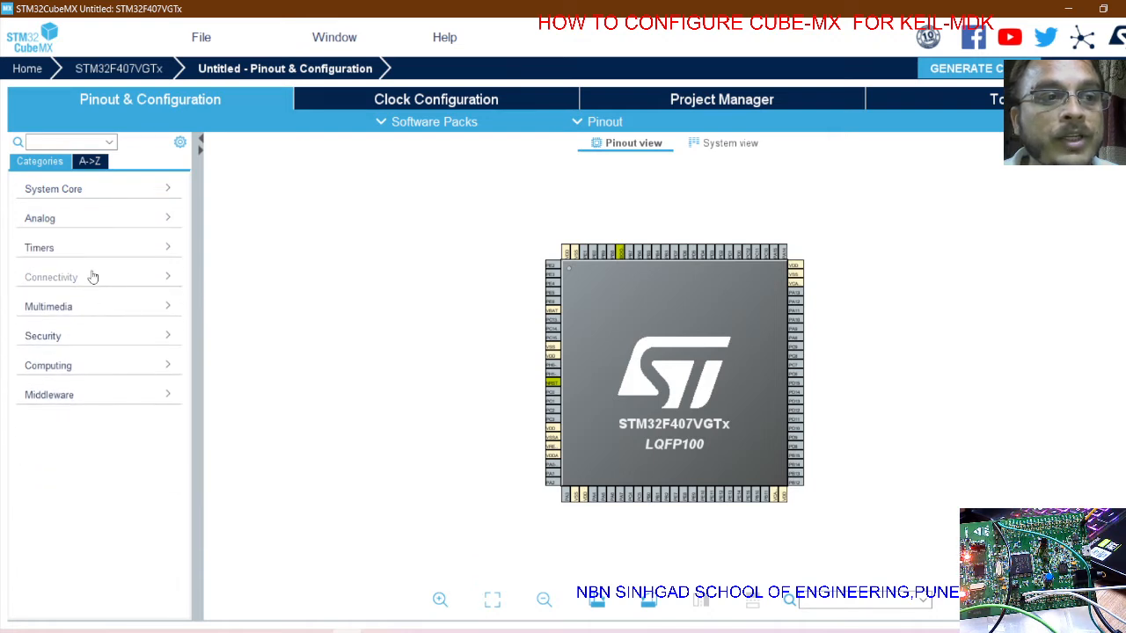
pyautogui.click(51, 278)
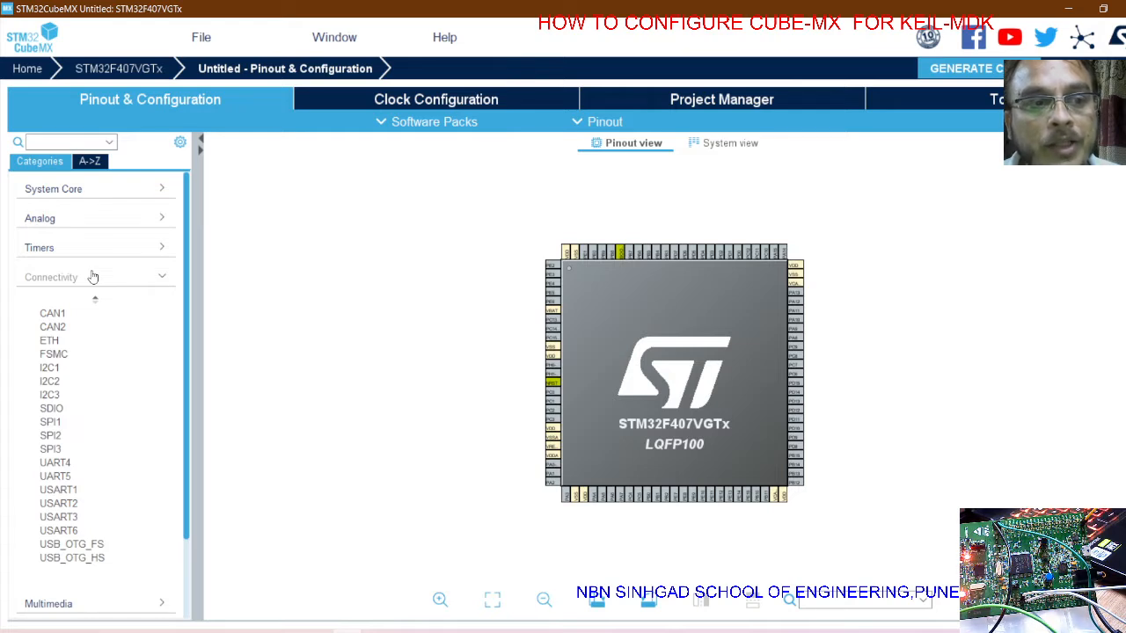
pyautogui.click(91, 278)
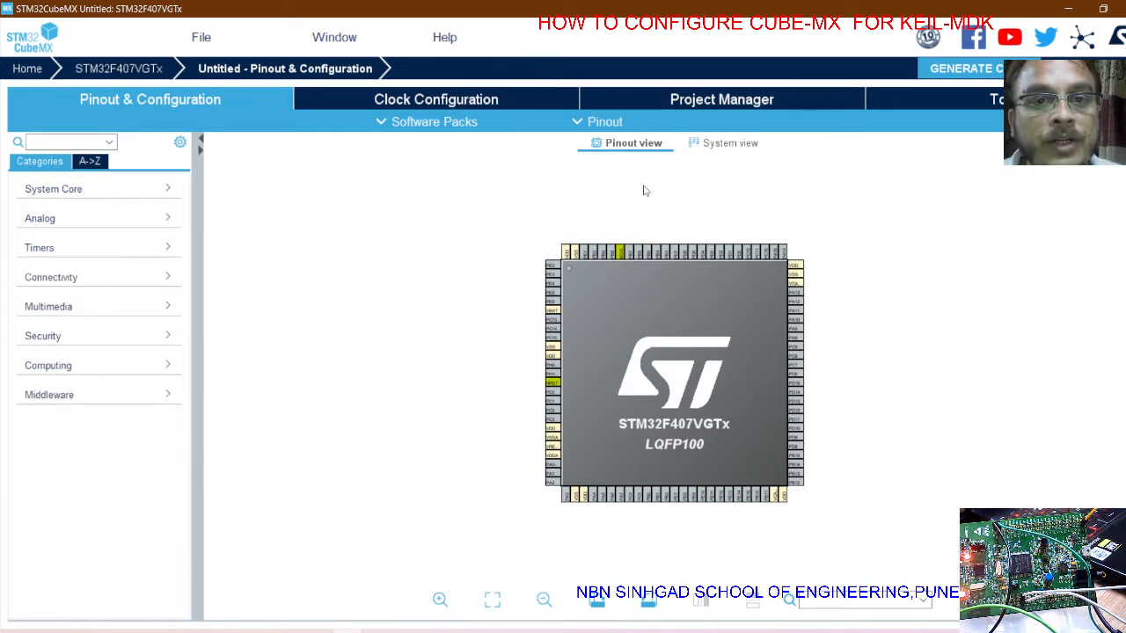
pyautogui.moveTo(795, 483)
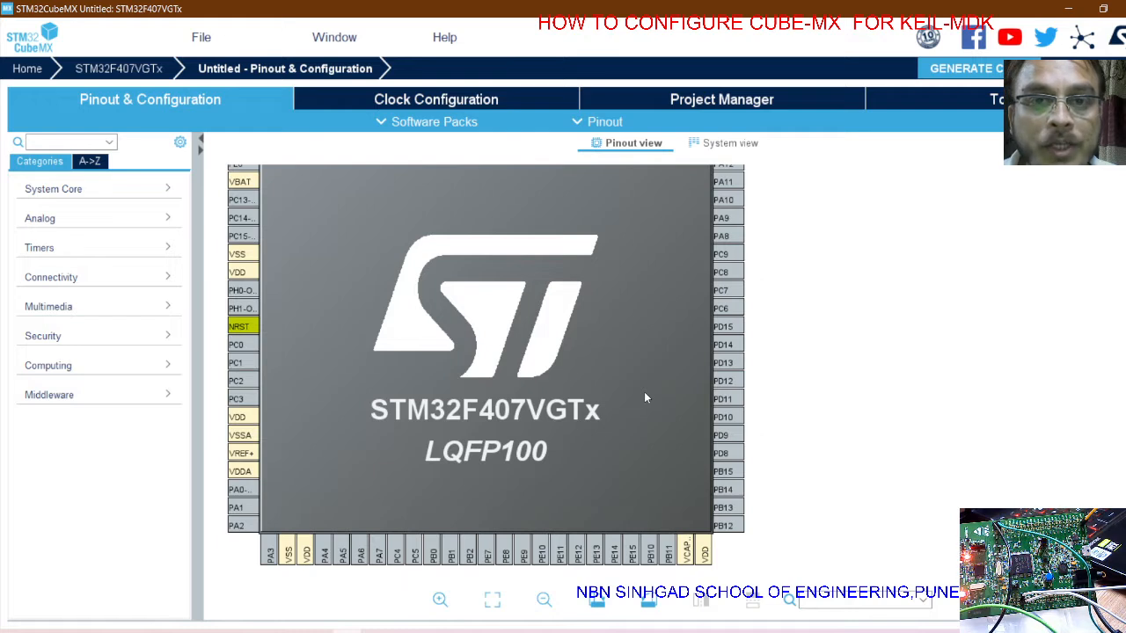
pyautogui.moveTo(735, 377)
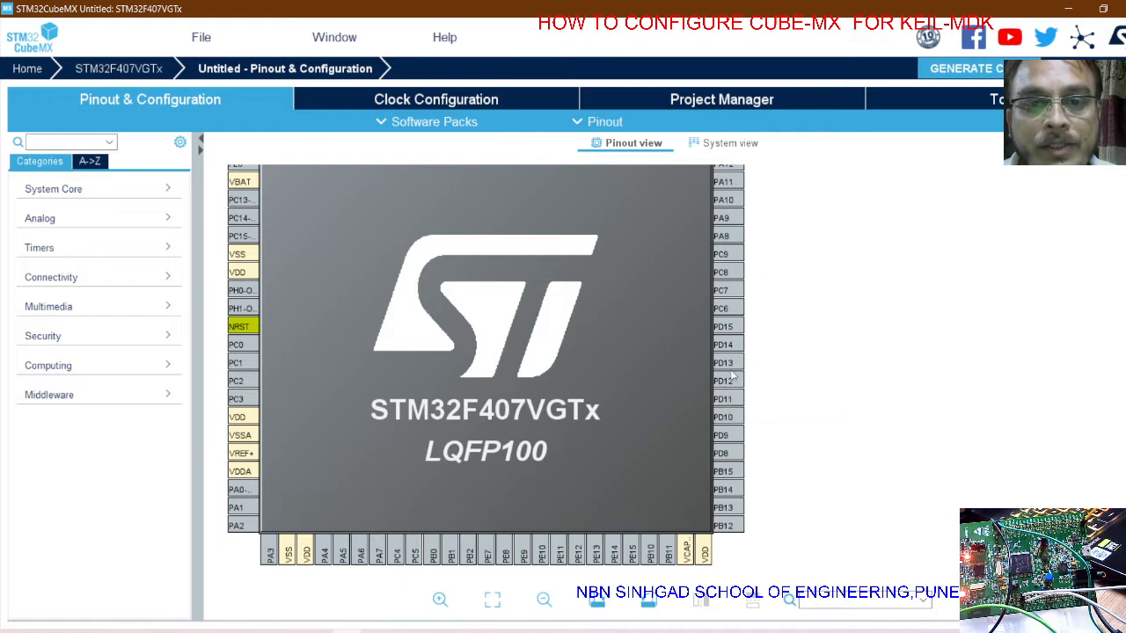
# Set pins PD13 and PD14 to GPIO_Output for the LEDs
pyautogui.click(725, 363)
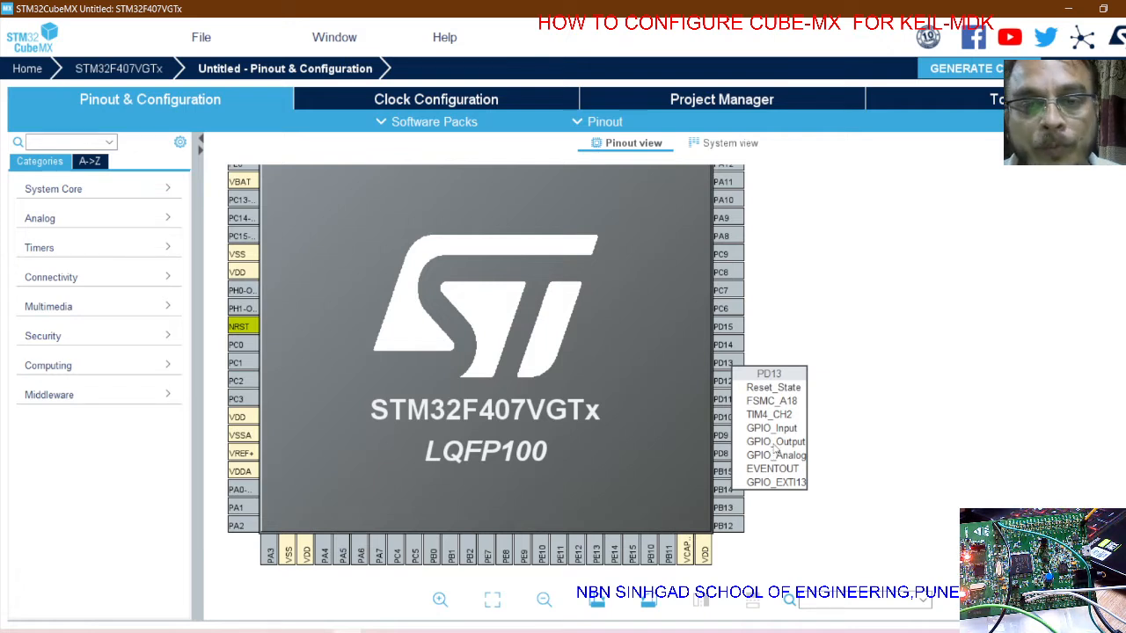
pyautogui.click(774, 442)
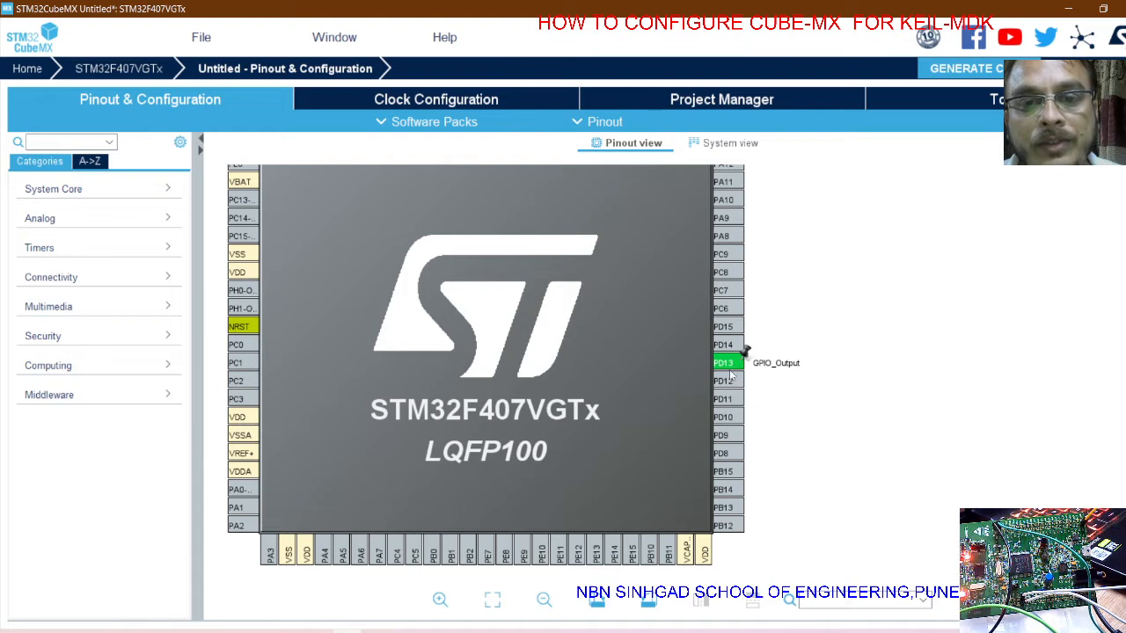
pyautogui.moveTo(722, 362)
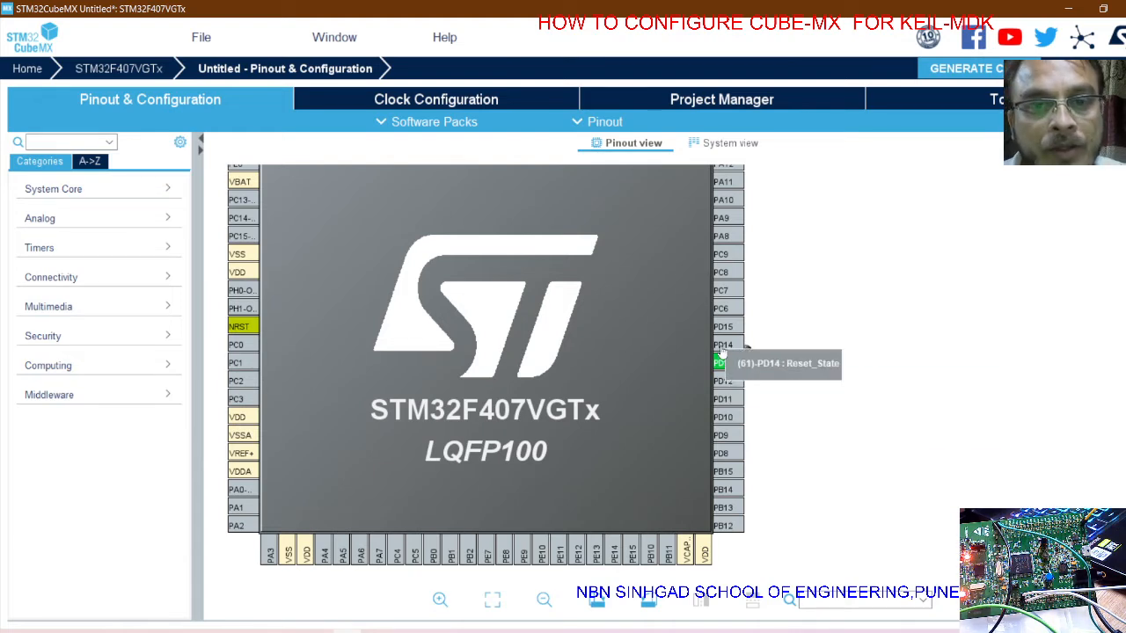
pyautogui.click(719, 362)
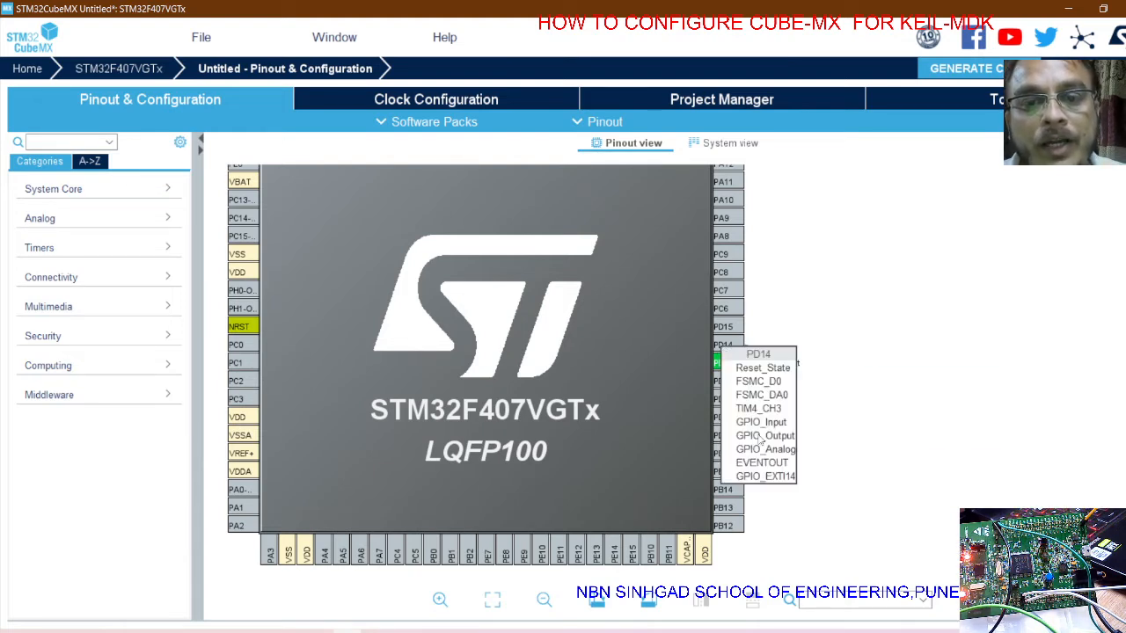
pyautogui.click(764, 436)
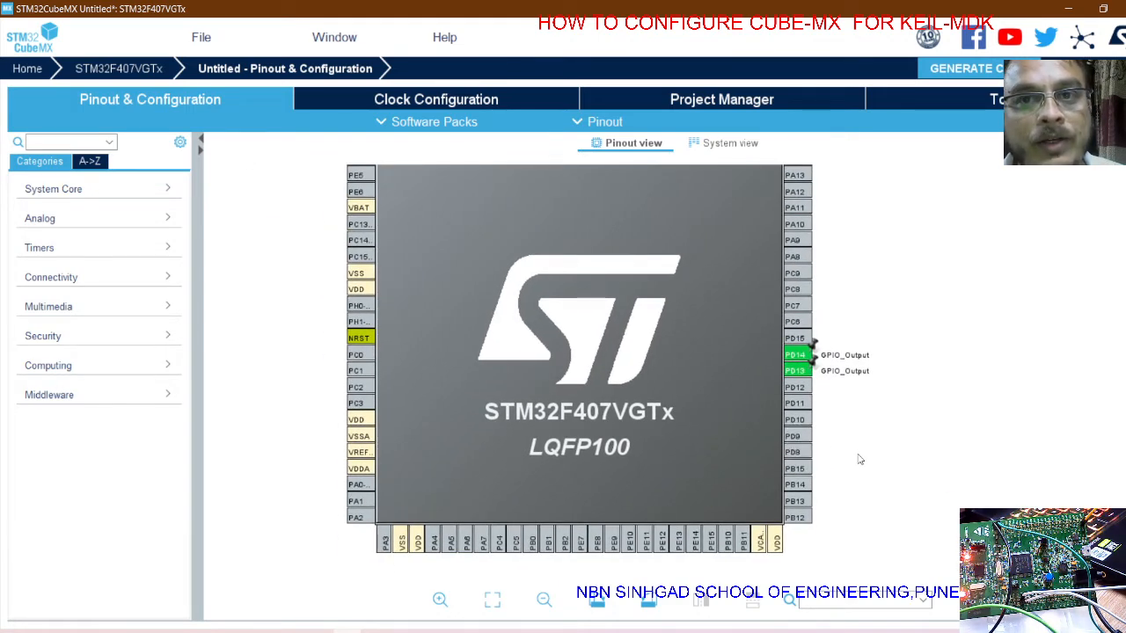
pyautogui.moveTo(946, 315)
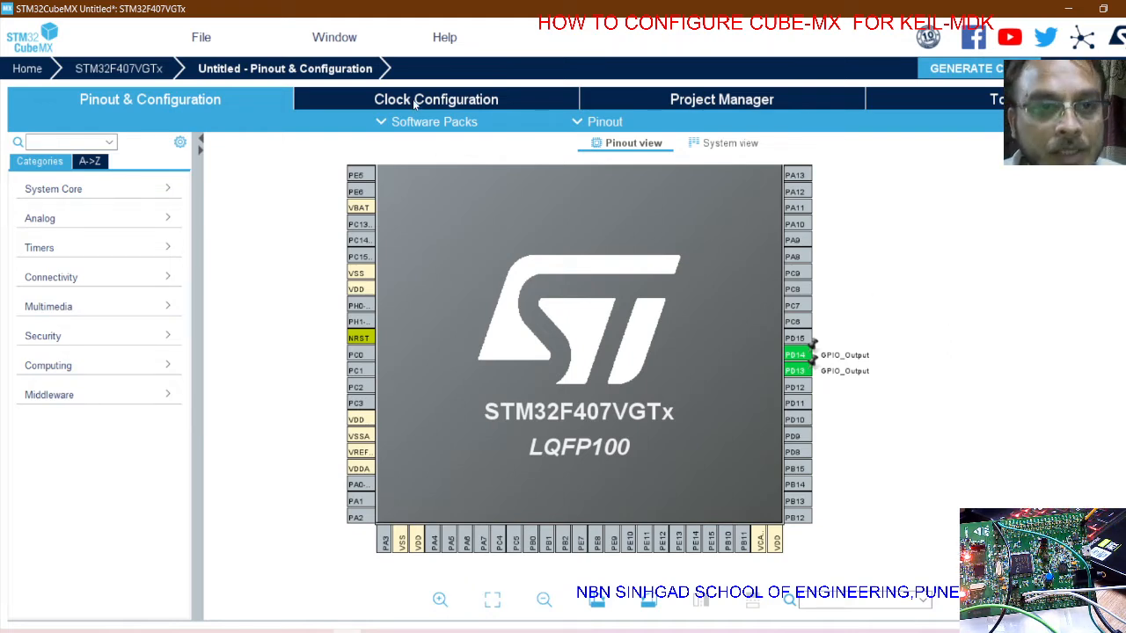
# Set the AHB prescaler to /2 for an 8 MHz HCLK, then move to the project settings
pyautogui.click(436, 98)
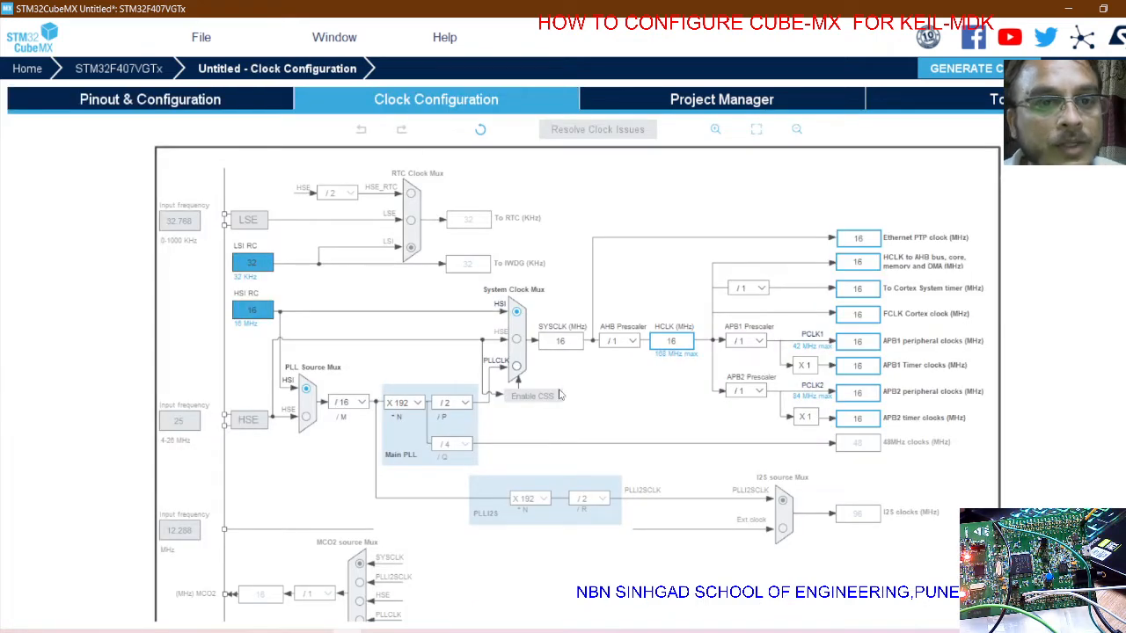
pyautogui.moveTo(605, 418)
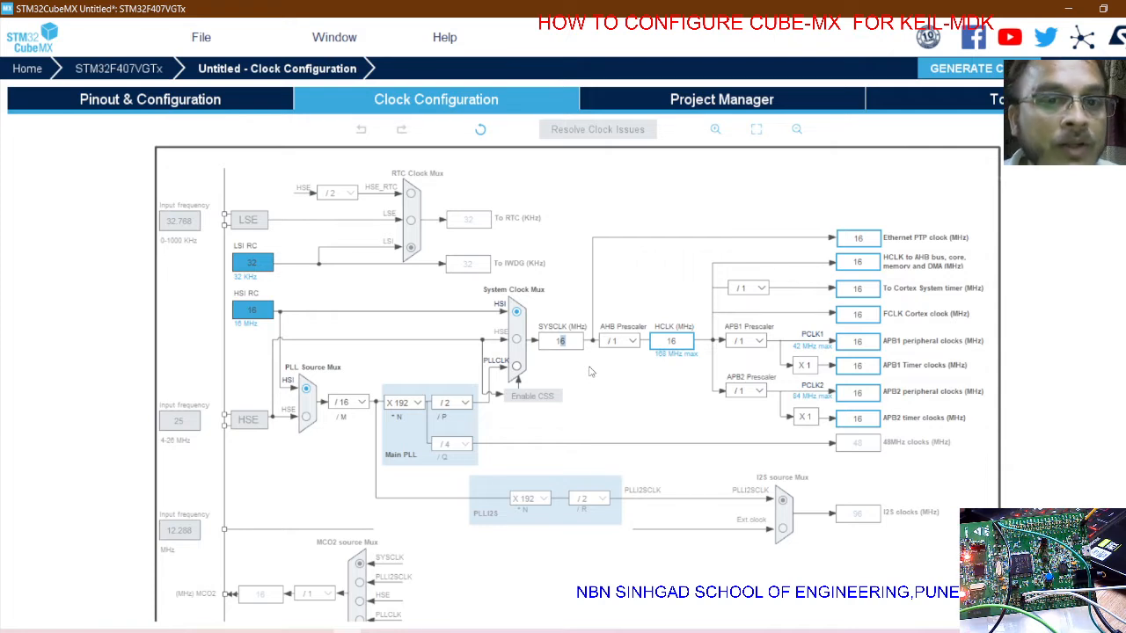
pyautogui.moveTo(630, 359)
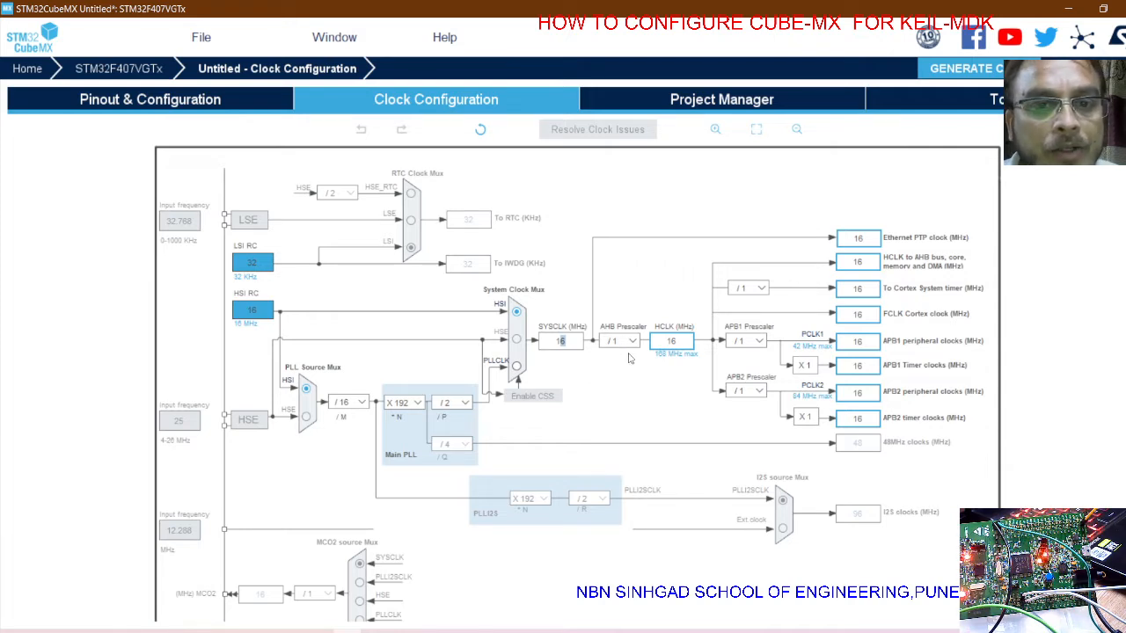
pyautogui.click(632, 341)
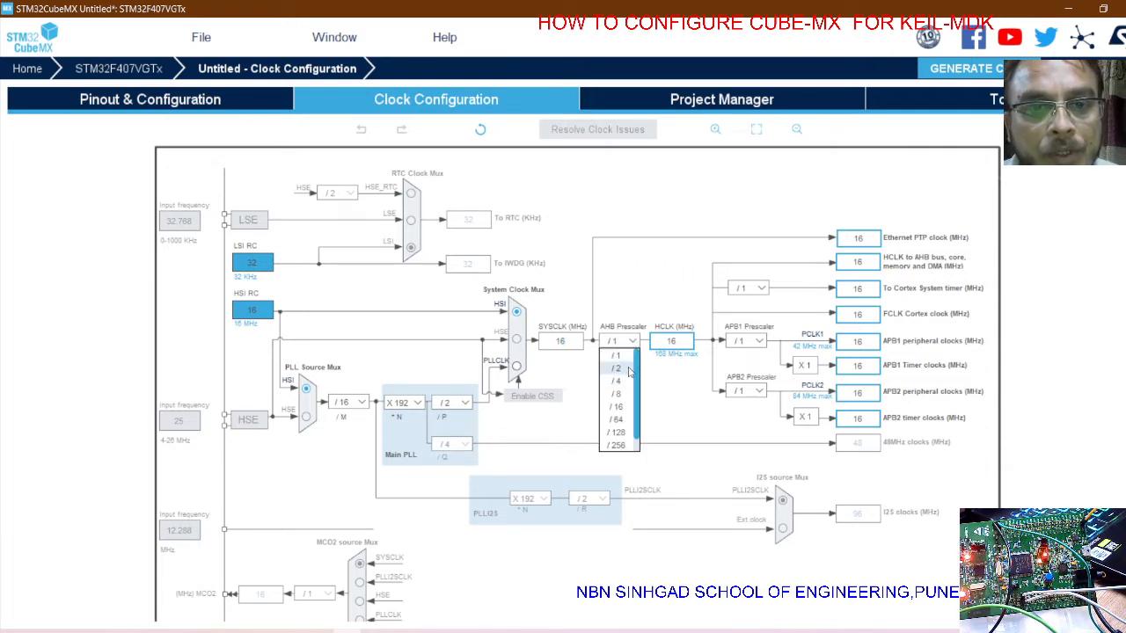
pyautogui.click(616, 368)
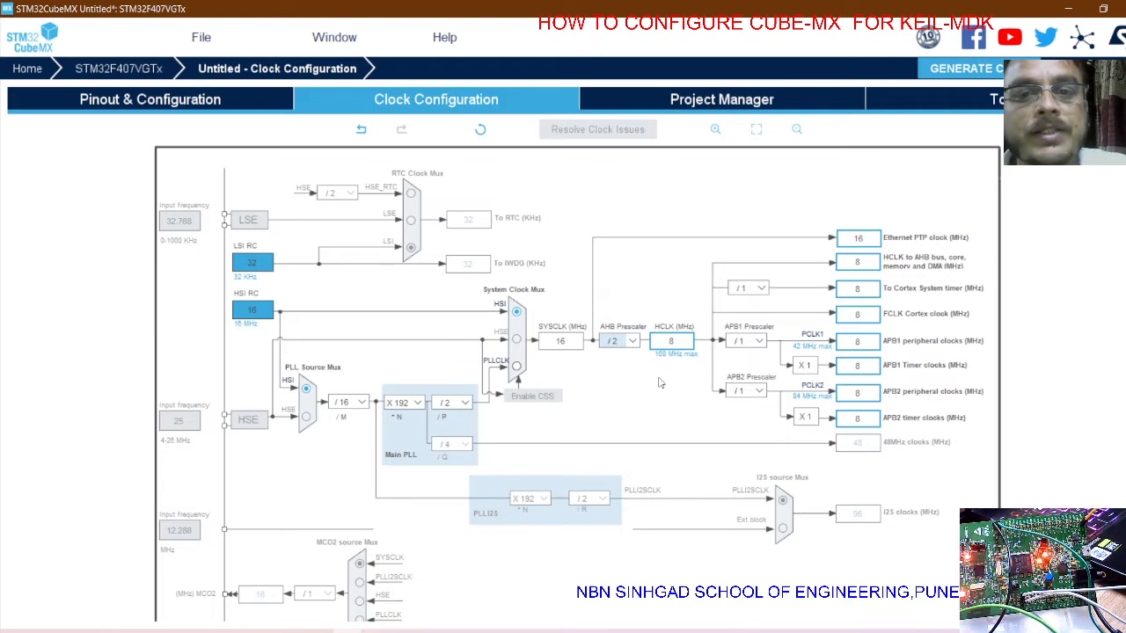
pyautogui.moveTo(606, 380)
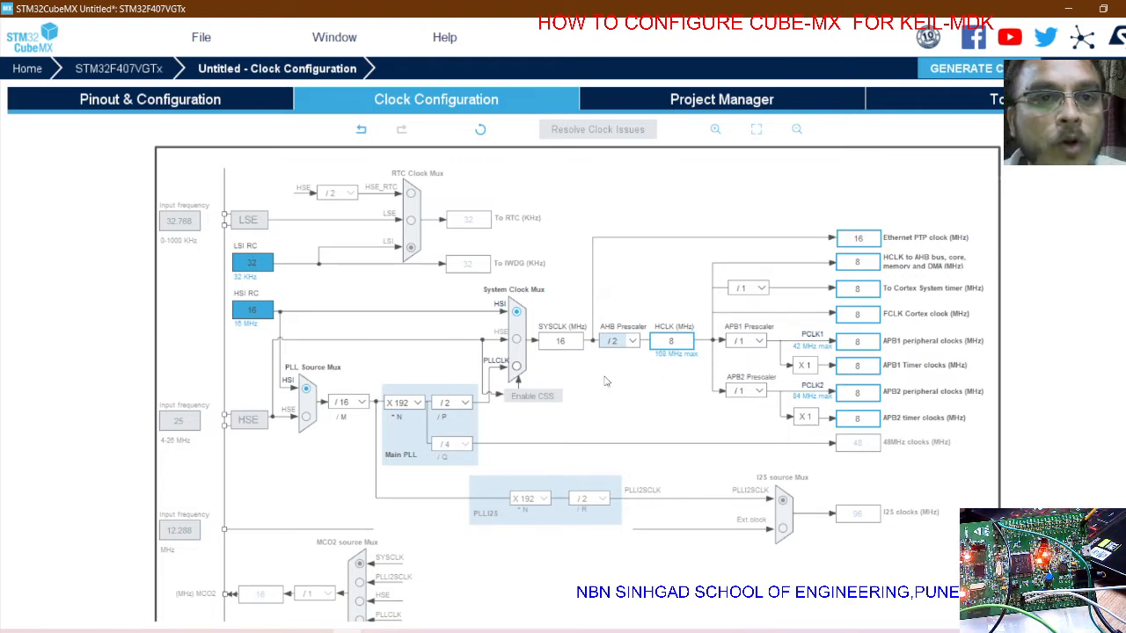
pyautogui.click(722, 99)
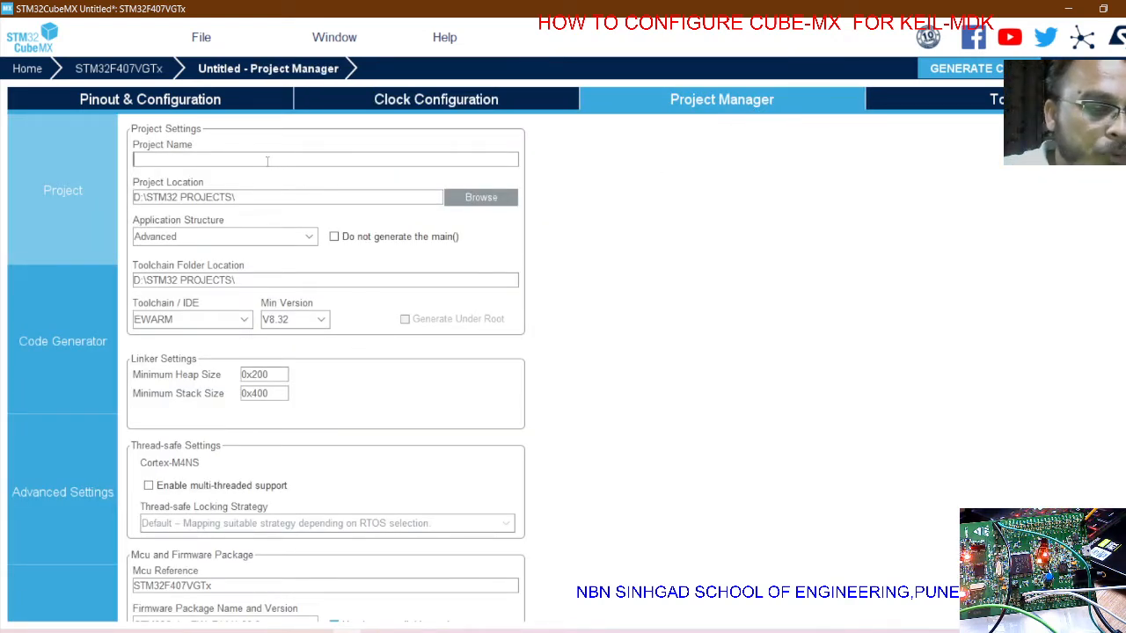
# Name the project TRY3 and choose MDK-ARM as the toolchain
pyautogui.write('TRY3')
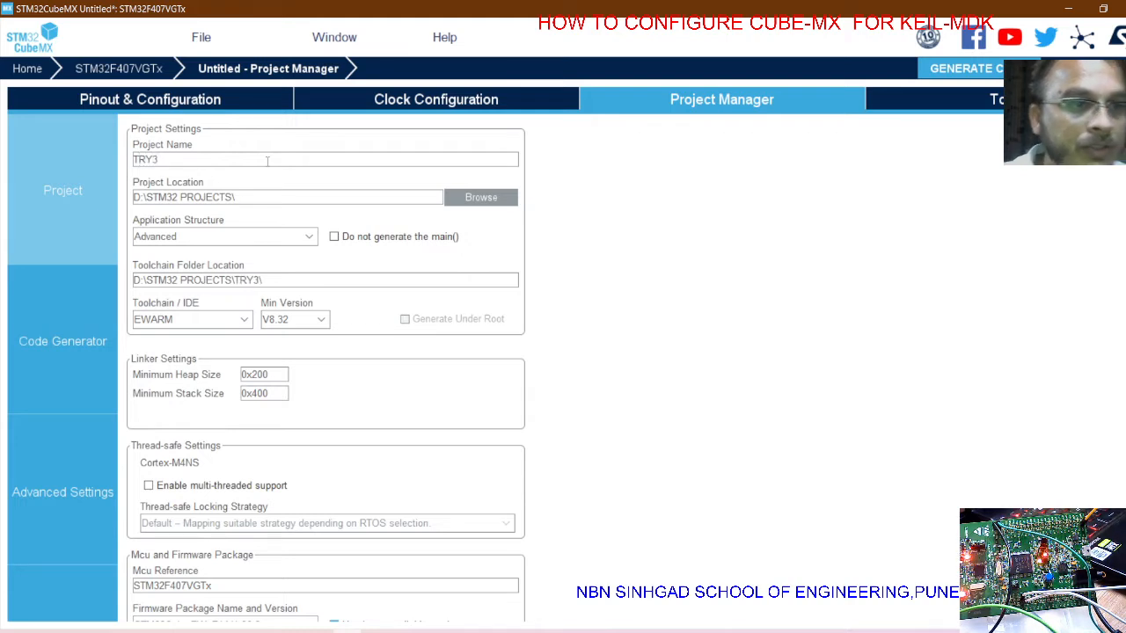
pyautogui.moveTo(137, 306)
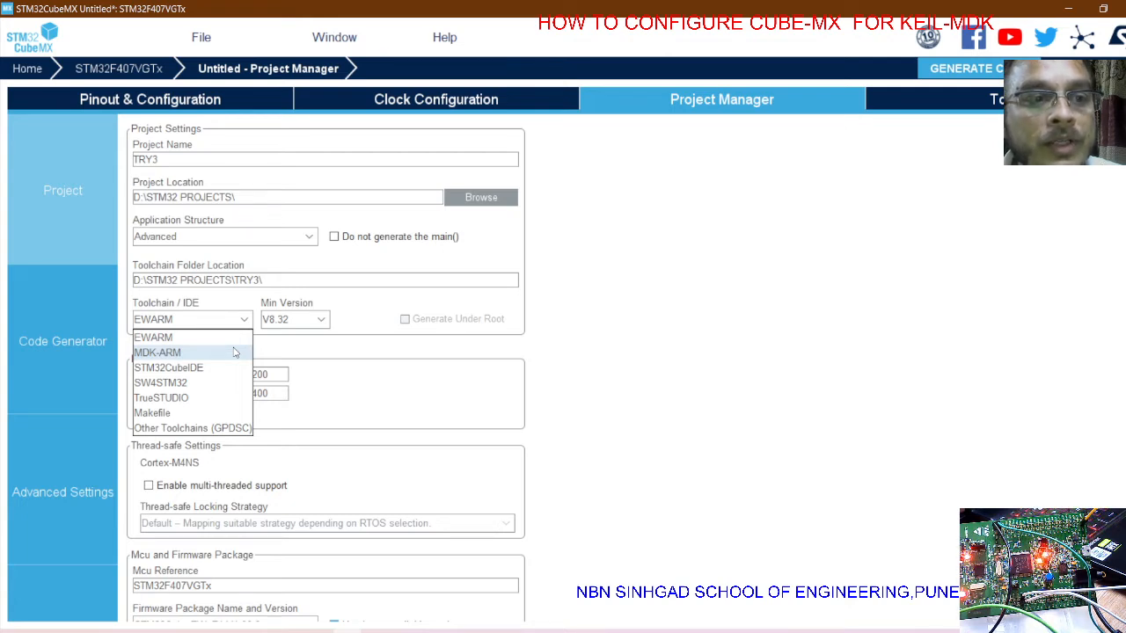
pyautogui.moveTo(190, 364)
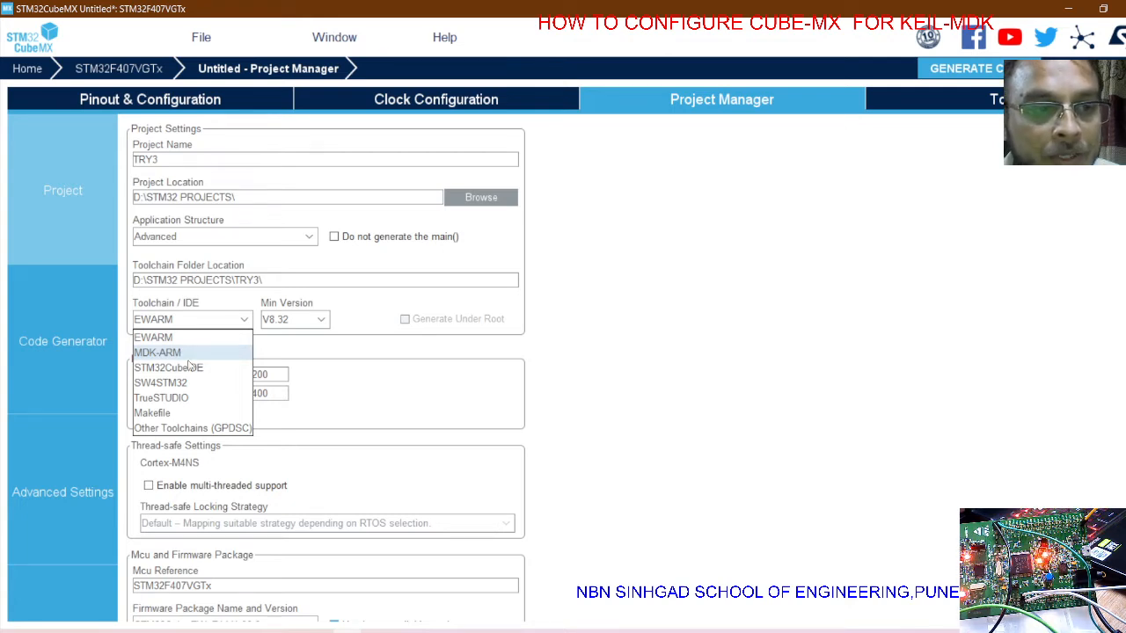
pyautogui.moveTo(187, 384)
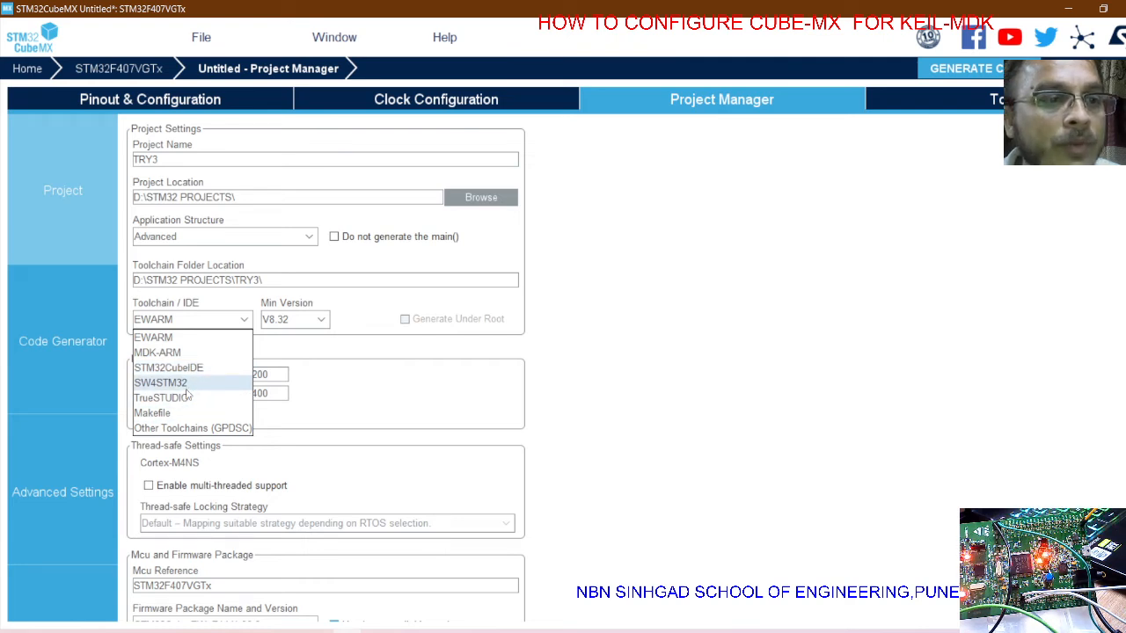
pyautogui.moveTo(190, 396)
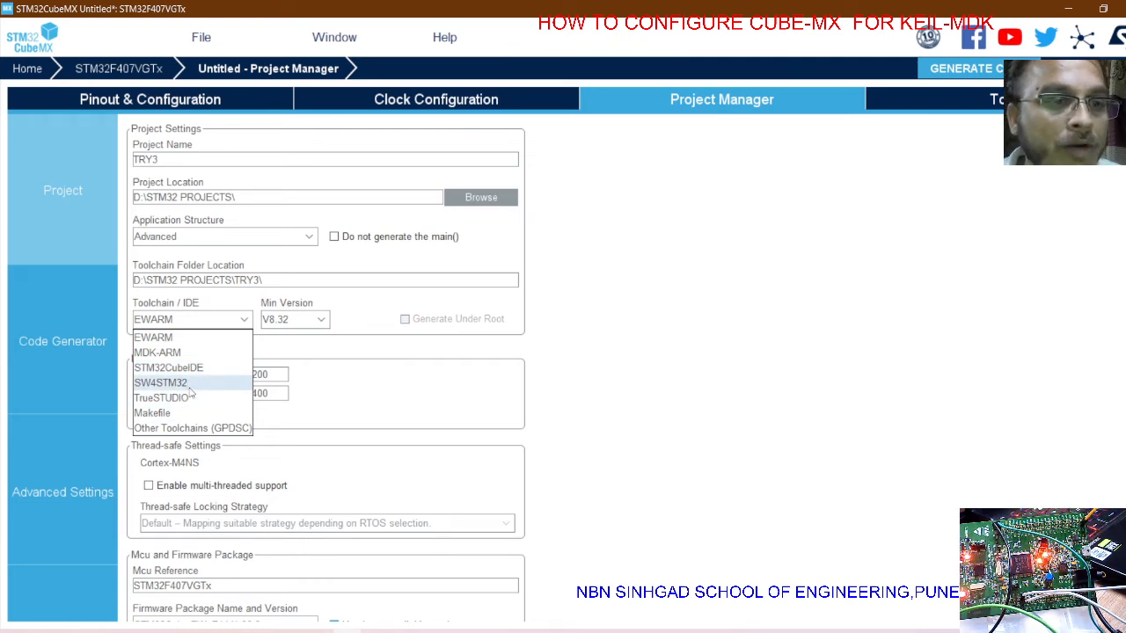
pyautogui.moveTo(157, 352)
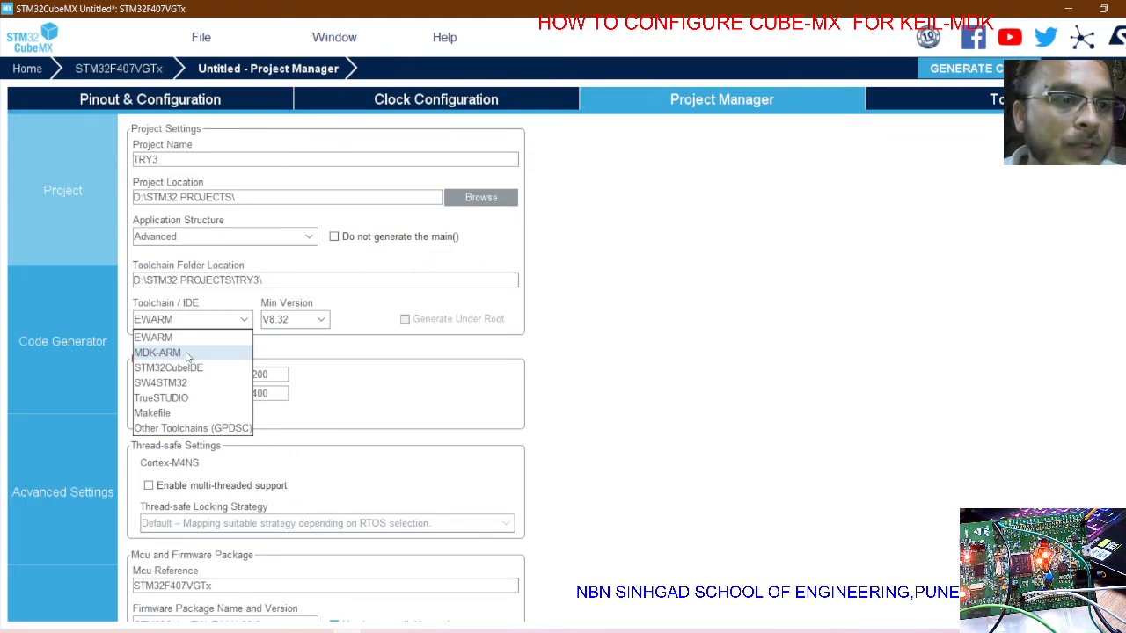
pyautogui.click(156, 352)
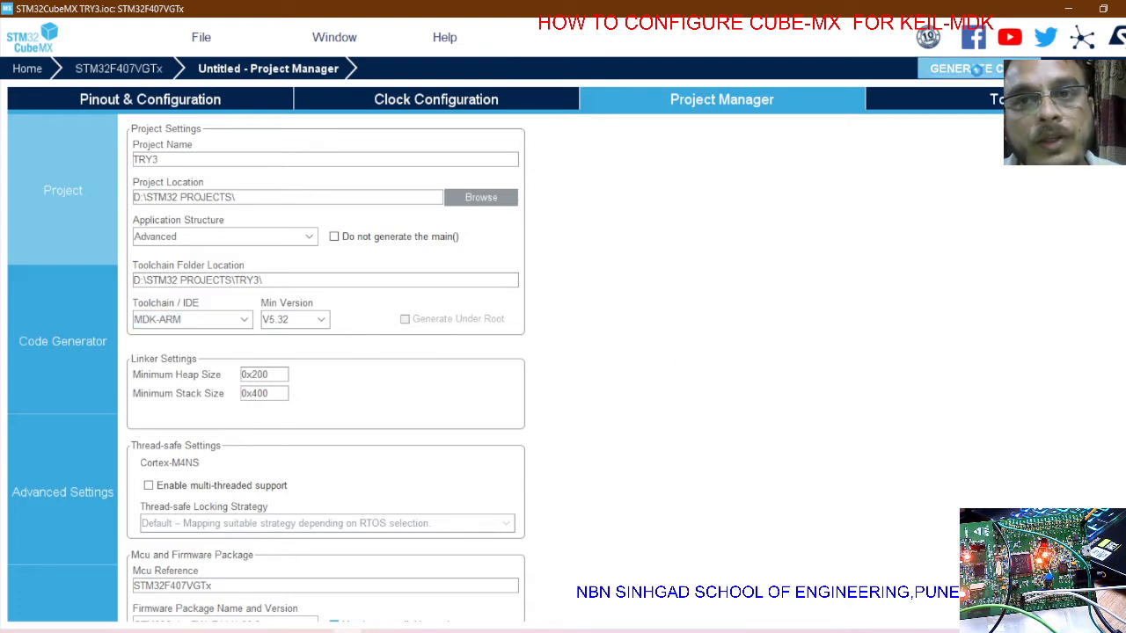
# Generate the TRY3 code and open the generated project in Keil uVision
pyautogui.click(966, 67)
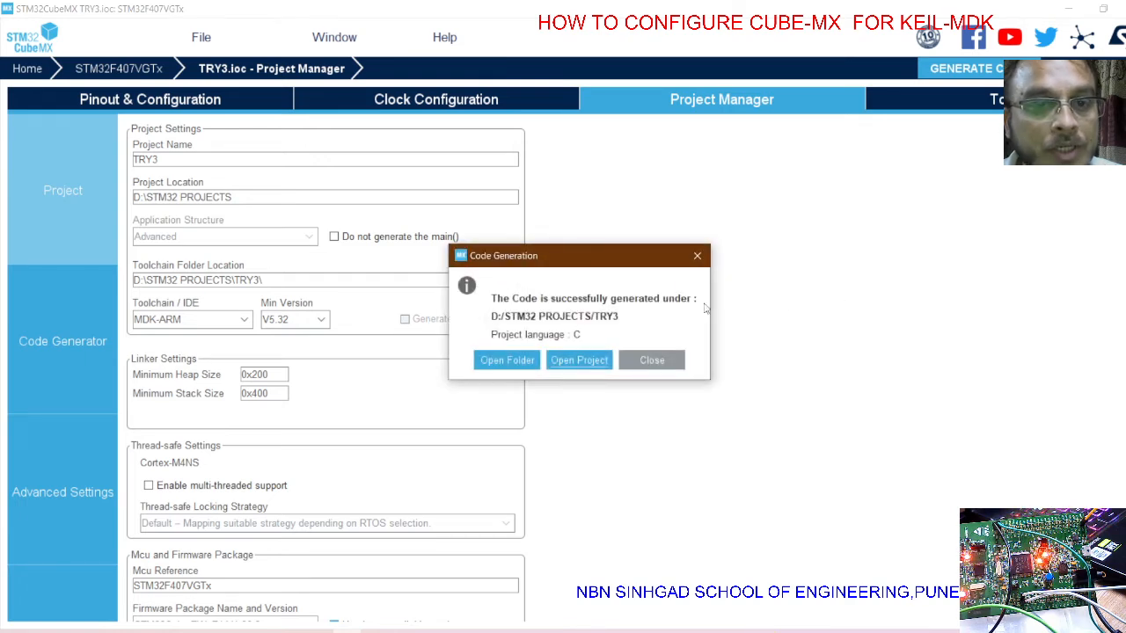
pyautogui.click(579, 359)
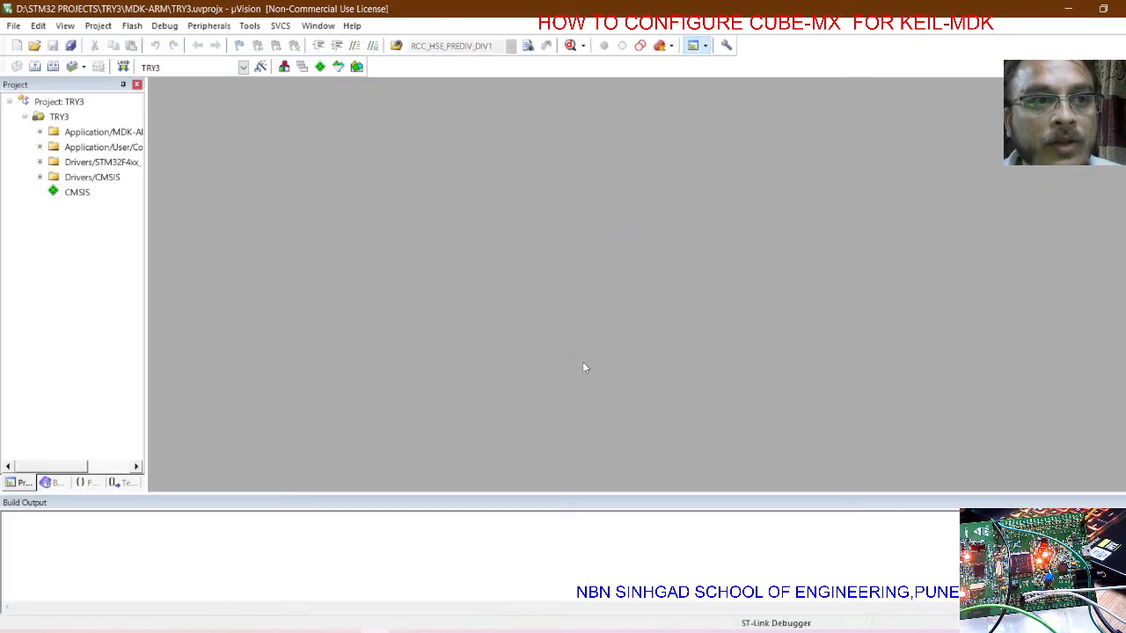
pyautogui.moveTo(180, 225)
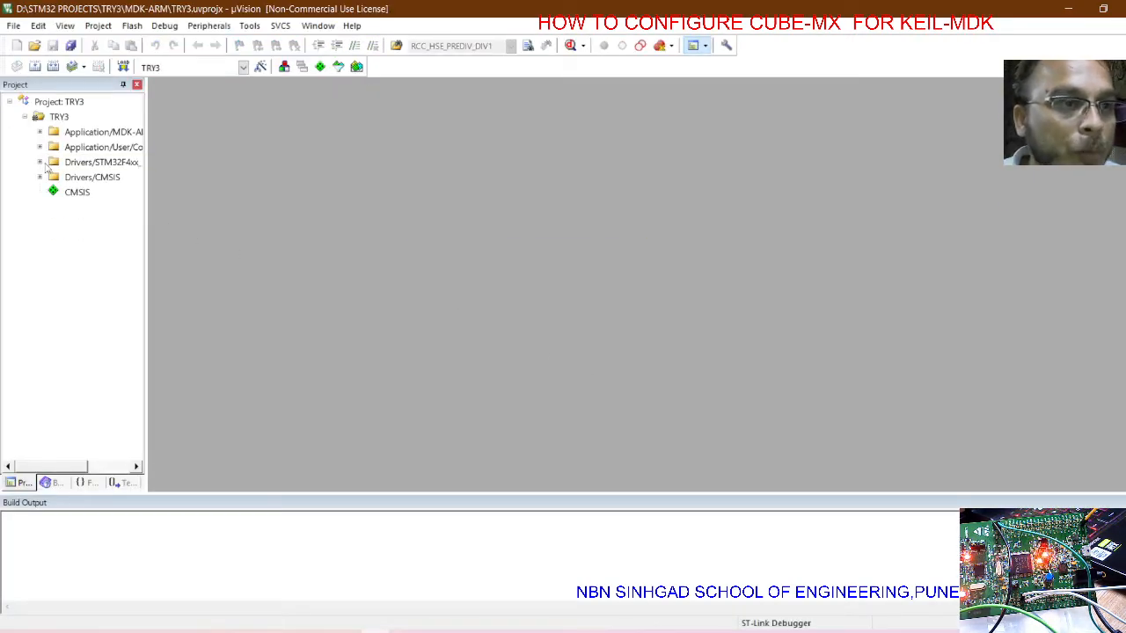
pyautogui.moveTo(150, 183)
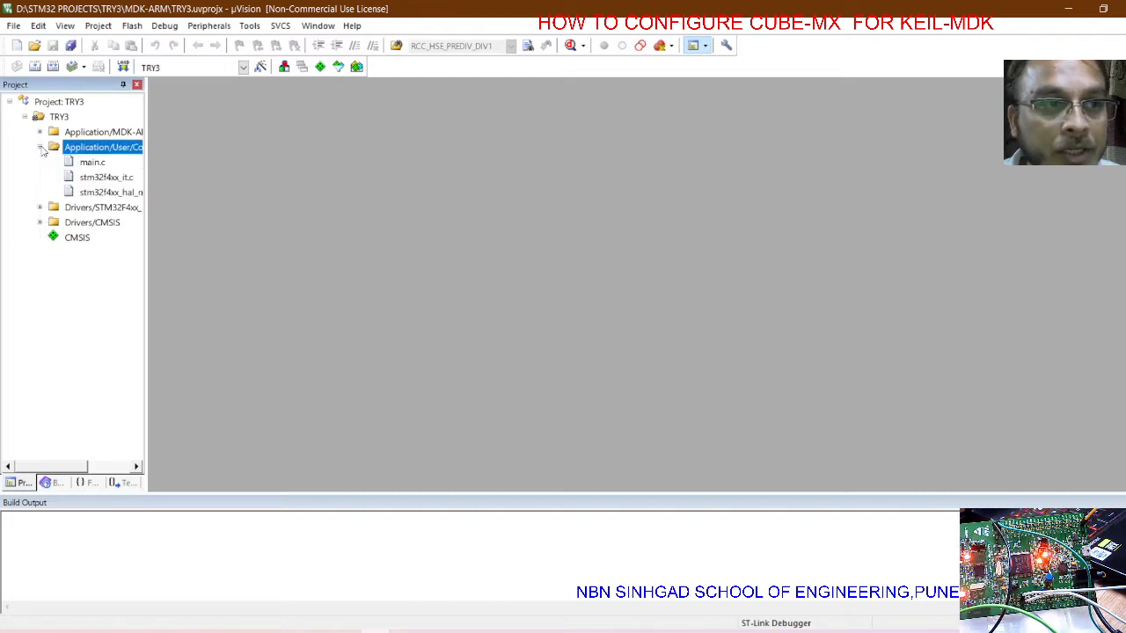
pyautogui.moveTo(106, 176)
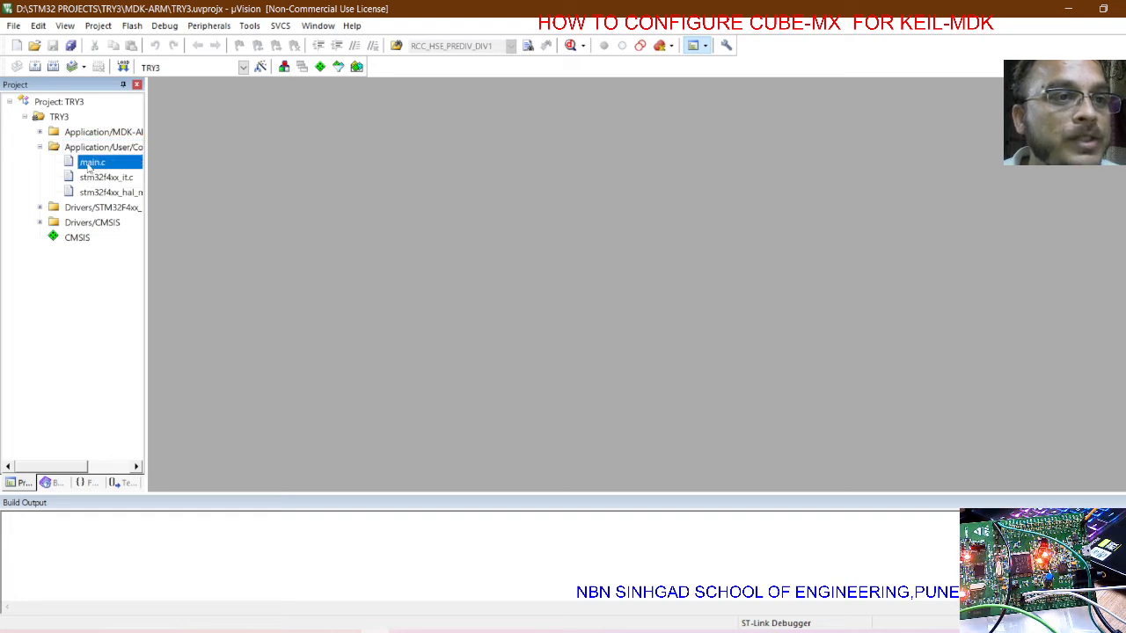
# Review main.c: clock setup, MX_GPIO_Init for PD13/PD14 and main()'s startup calls
pyautogui.doubleClick(91, 161)
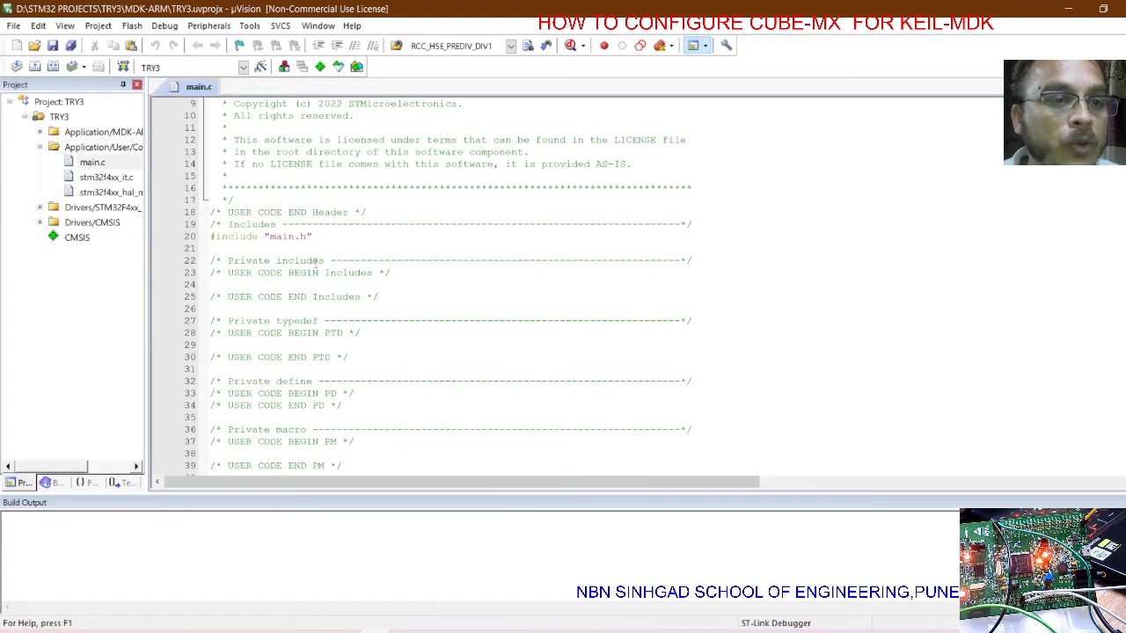
pyautogui.scroll(-3)
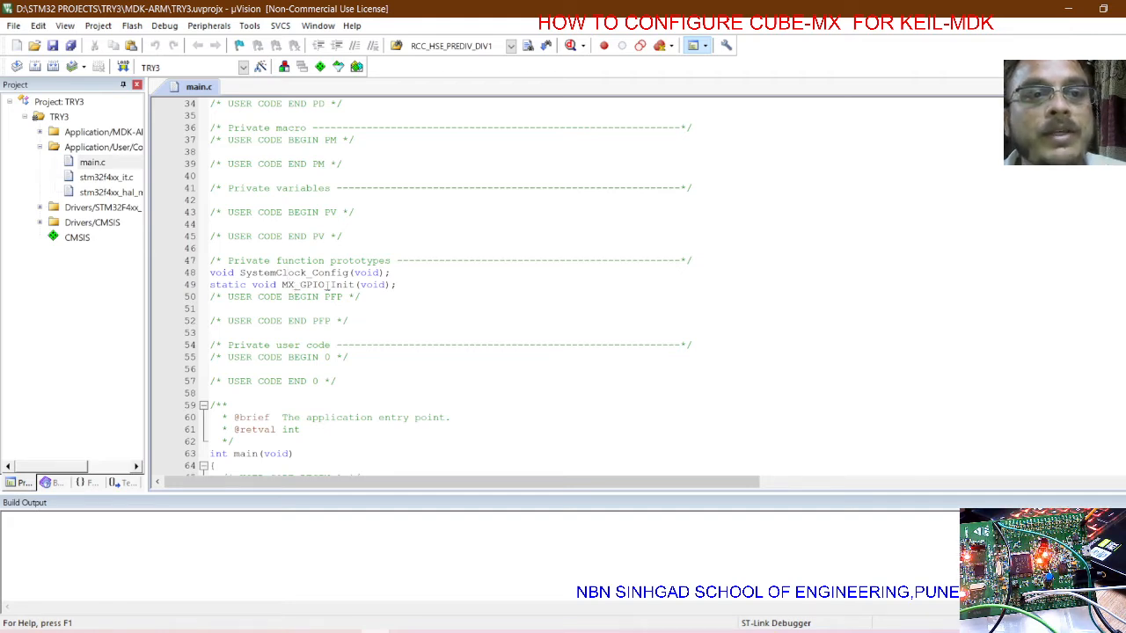
pyautogui.click(325, 286)
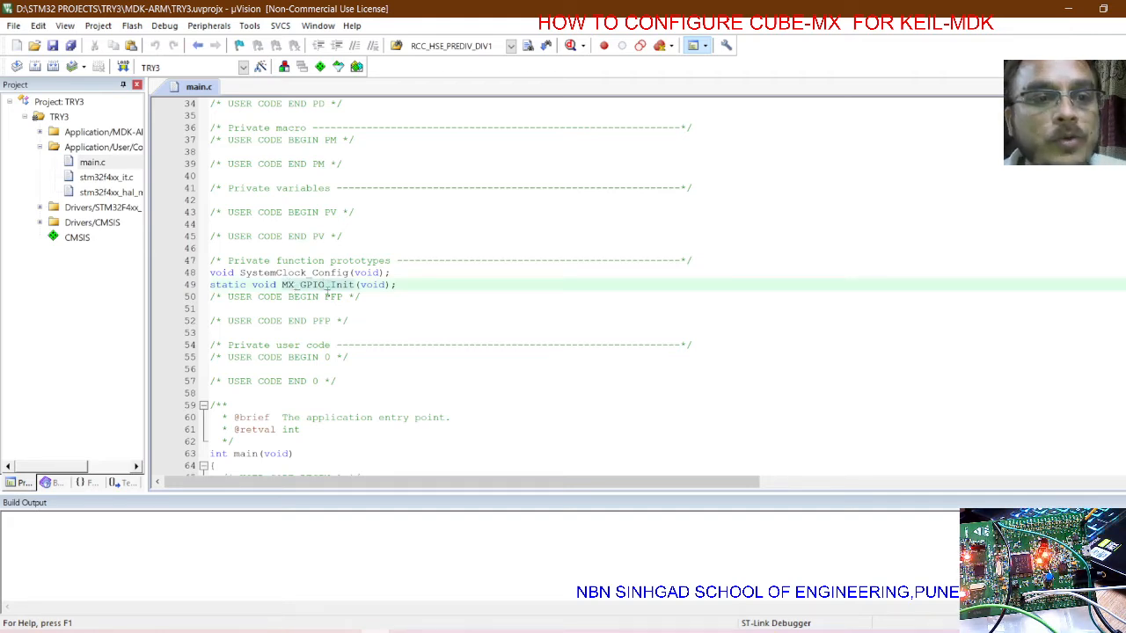
pyautogui.scroll(-3)
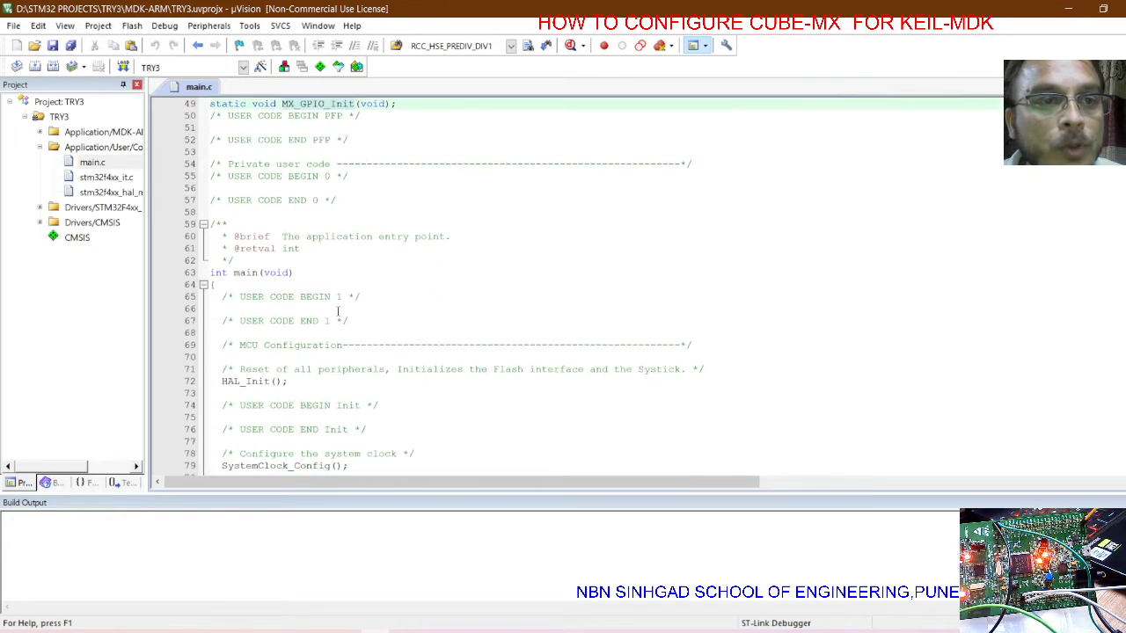
pyautogui.scroll(-3)
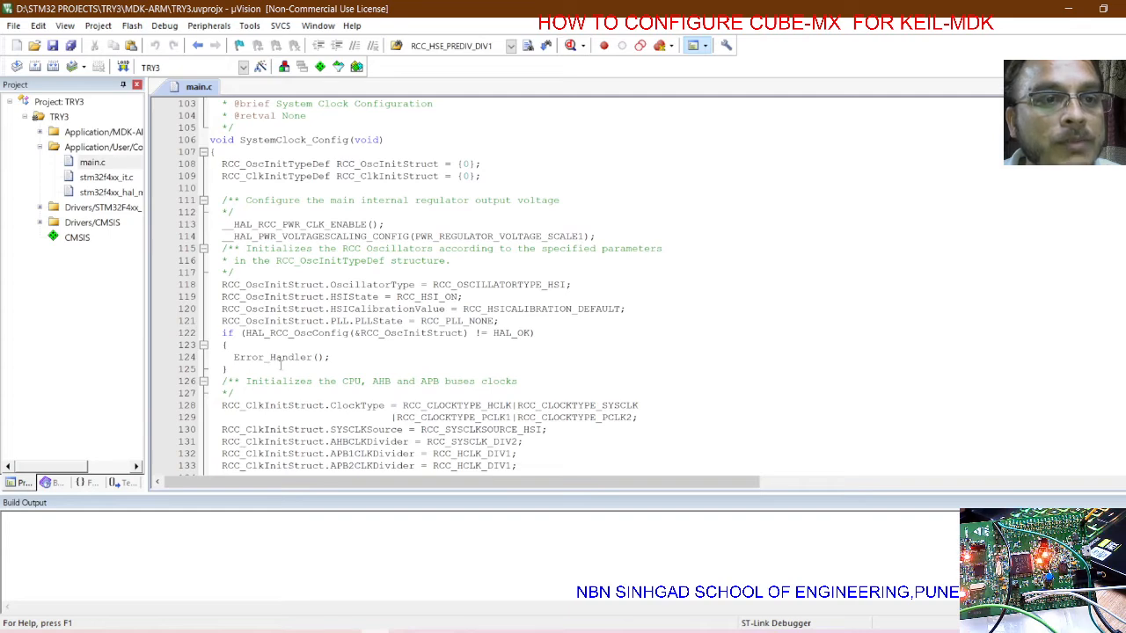
pyautogui.scroll(-3)
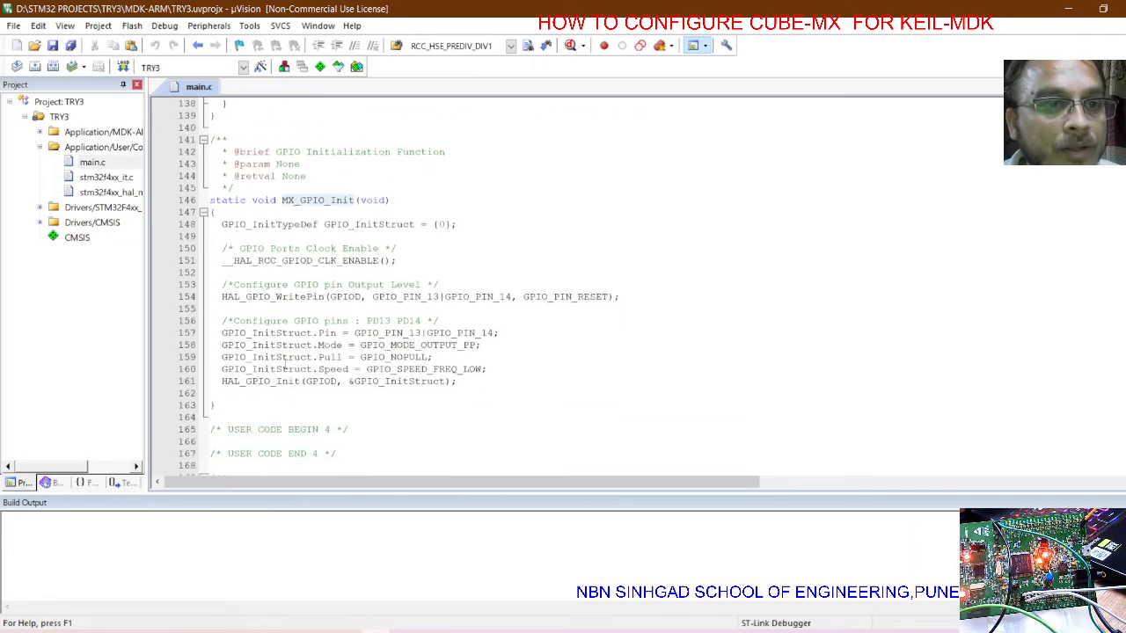
pyautogui.scroll(-3)
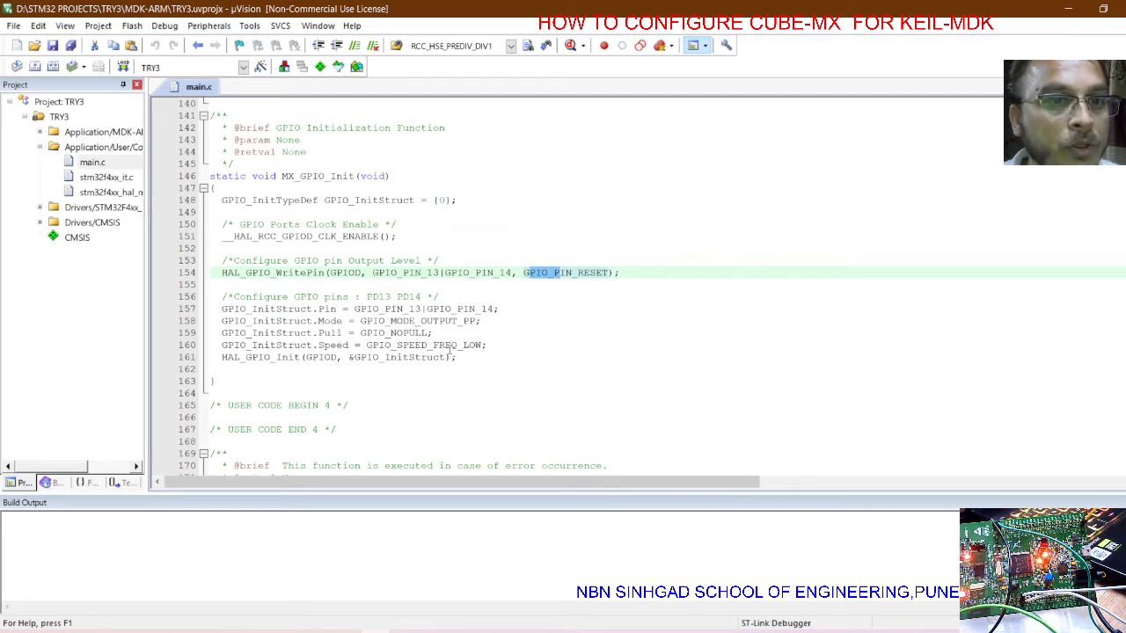
pyautogui.scroll(-3)
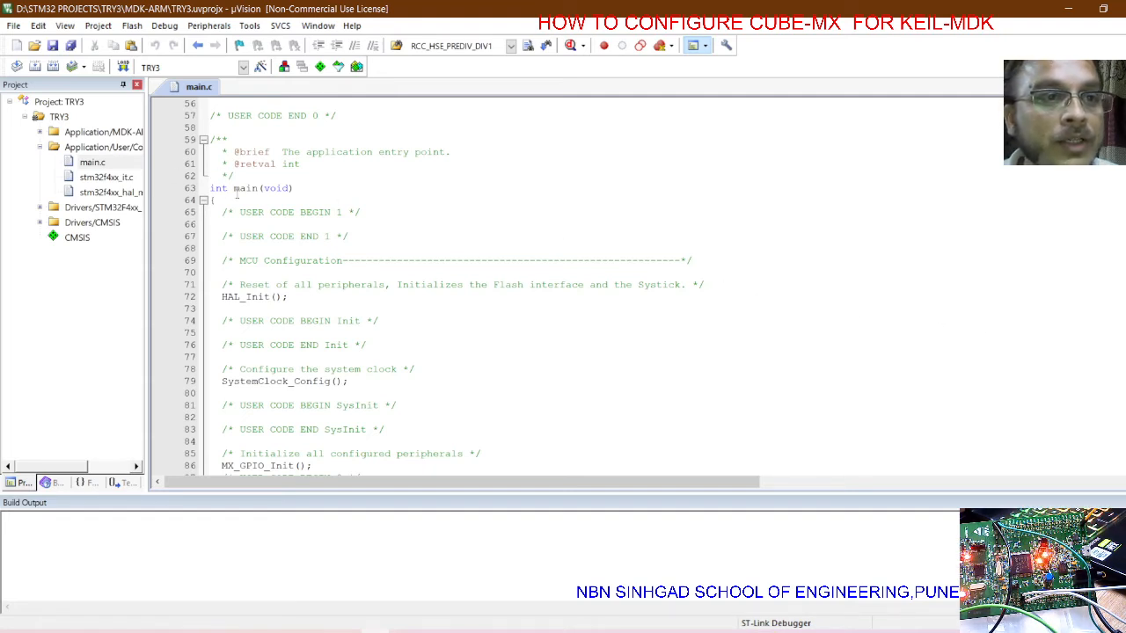
pyautogui.scroll(-3)
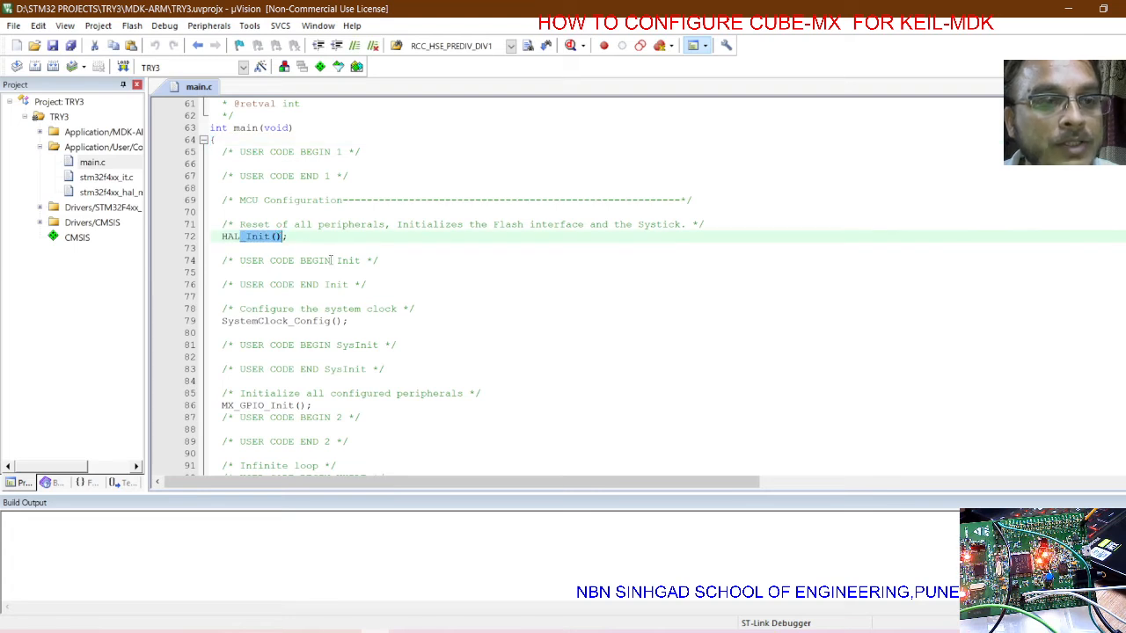
pyautogui.scroll(-3)
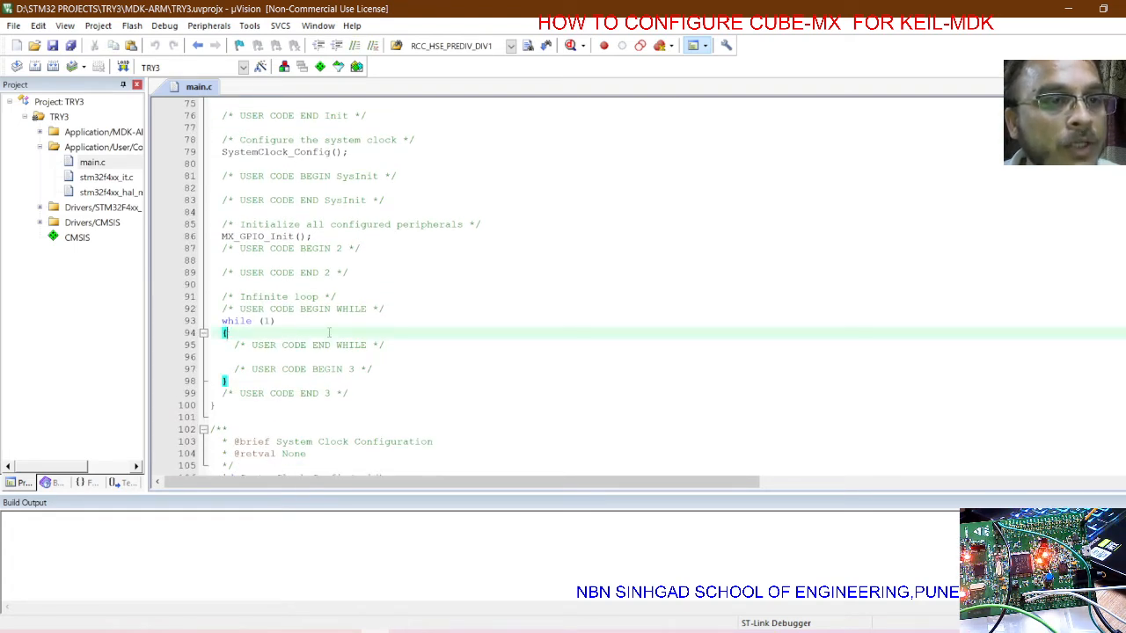
pyautogui.scroll(-3)
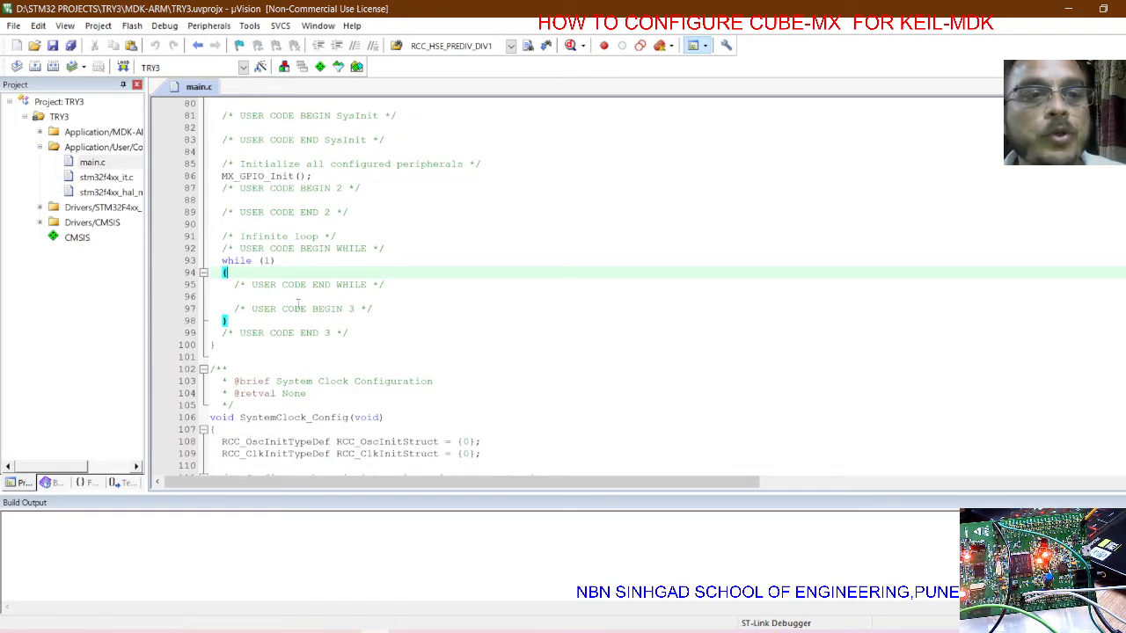
pyautogui.click(261, 296)
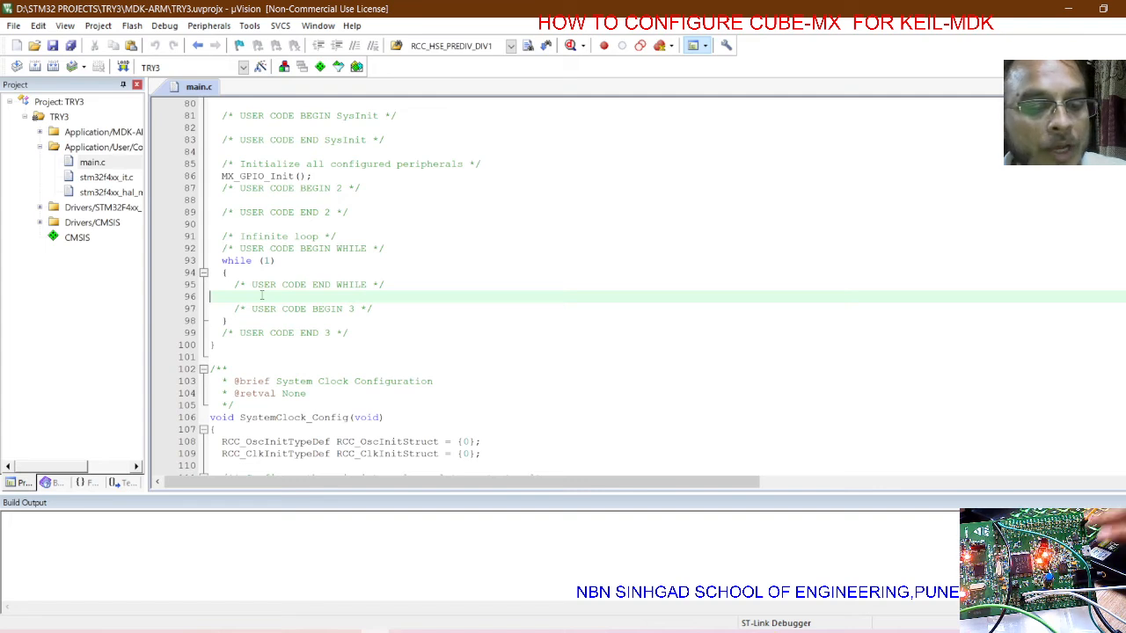
# Write HAL_GPIO_WritePin calls for GPIOD pins 13 and 14 with HAL_Delay(1000) in the while loop
pyautogui.write('HAL_GPIO_WritePin(GPIOD, GPIO_PIN_13,1);')
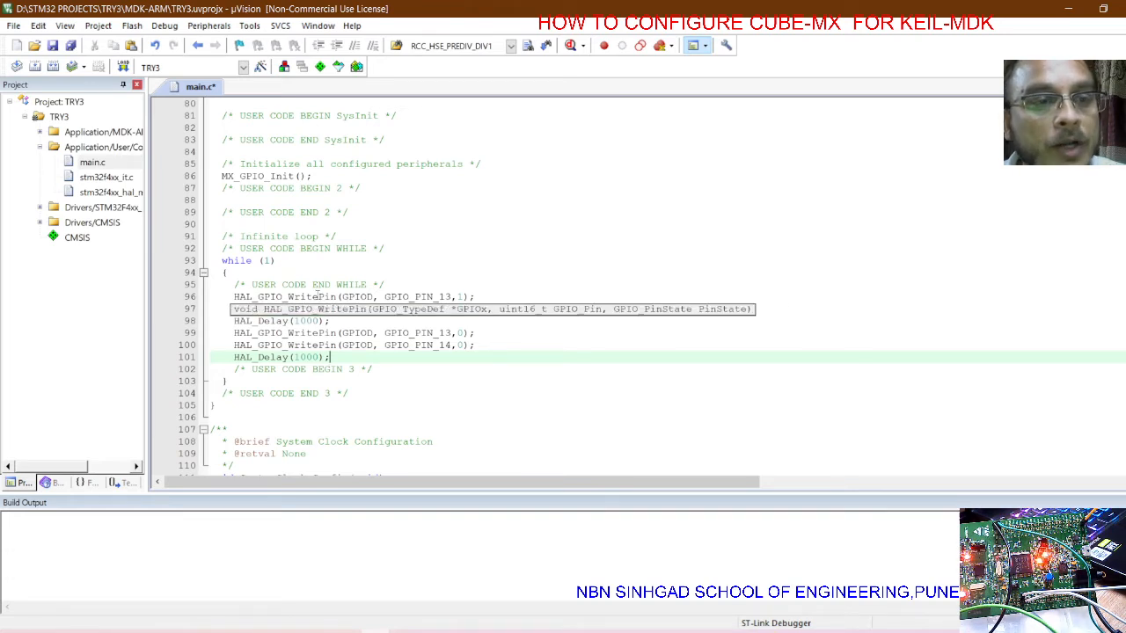
pyautogui.doubleClick(357, 295)
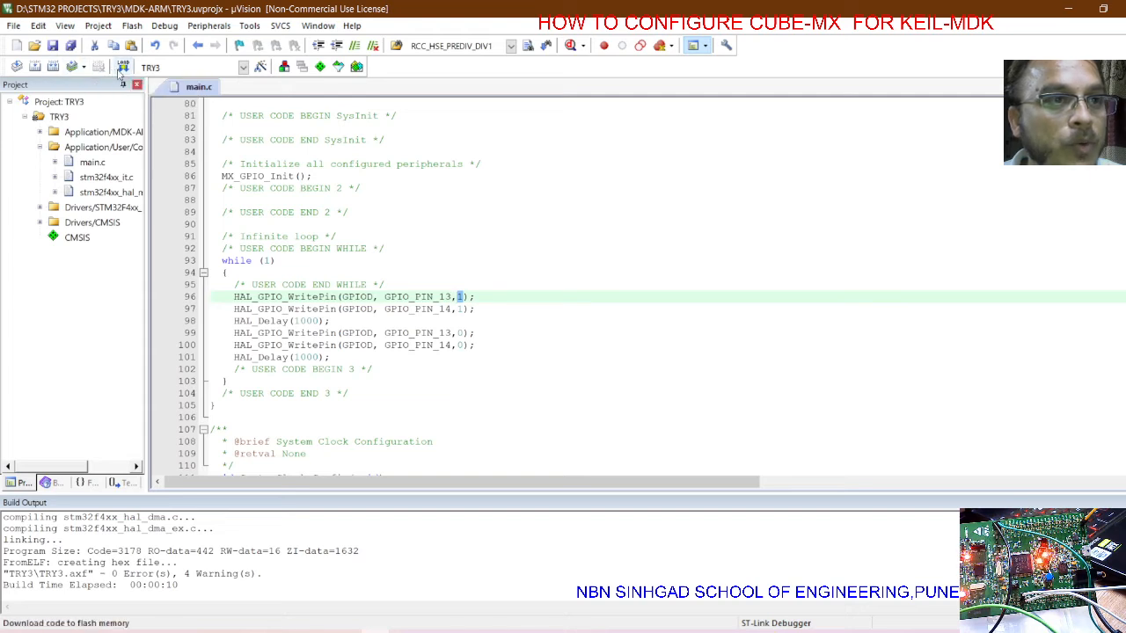
# Download the built TRY3 image to the board's flash
pyautogui.click(124, 67)
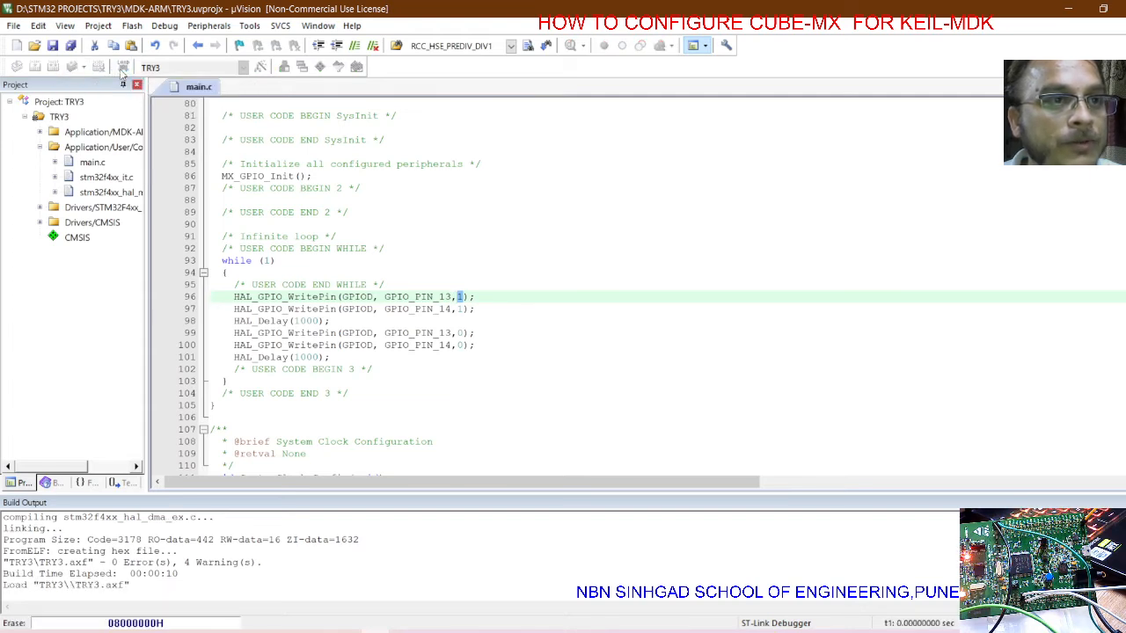